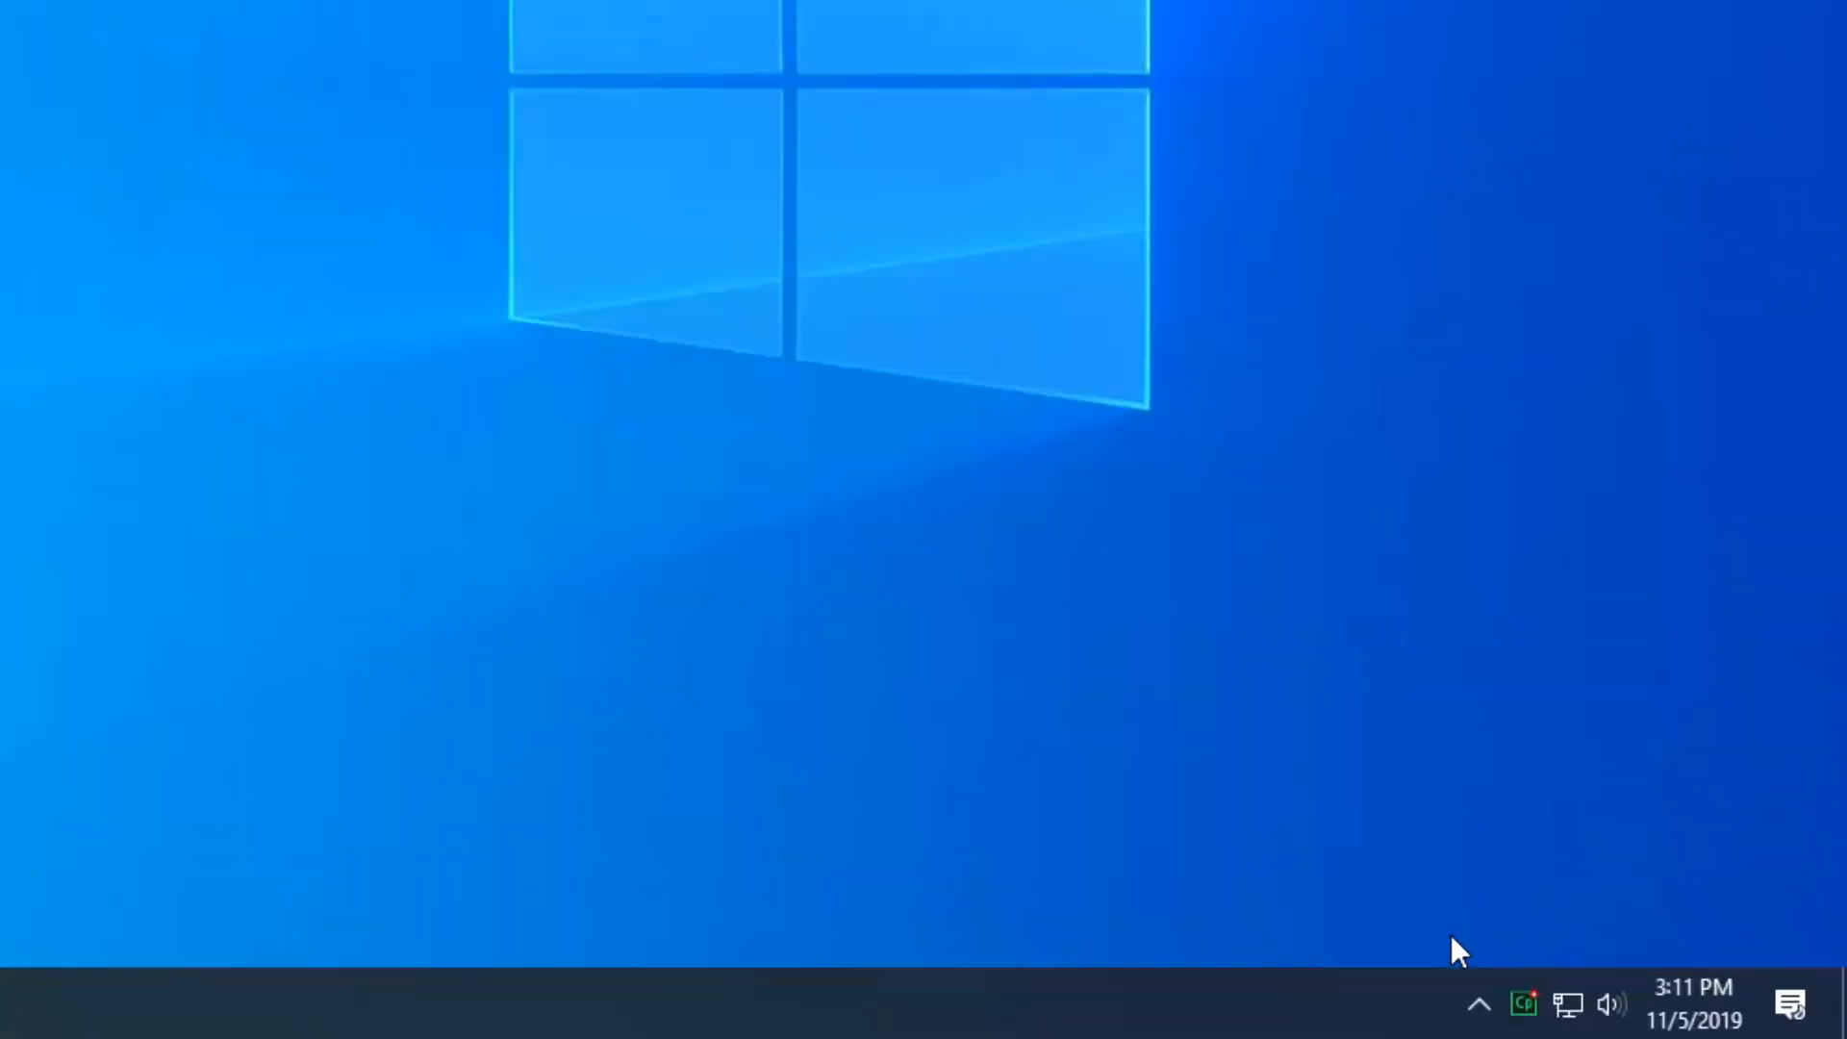
{"action": "left_click", "coordinate": [1480, 1005]}
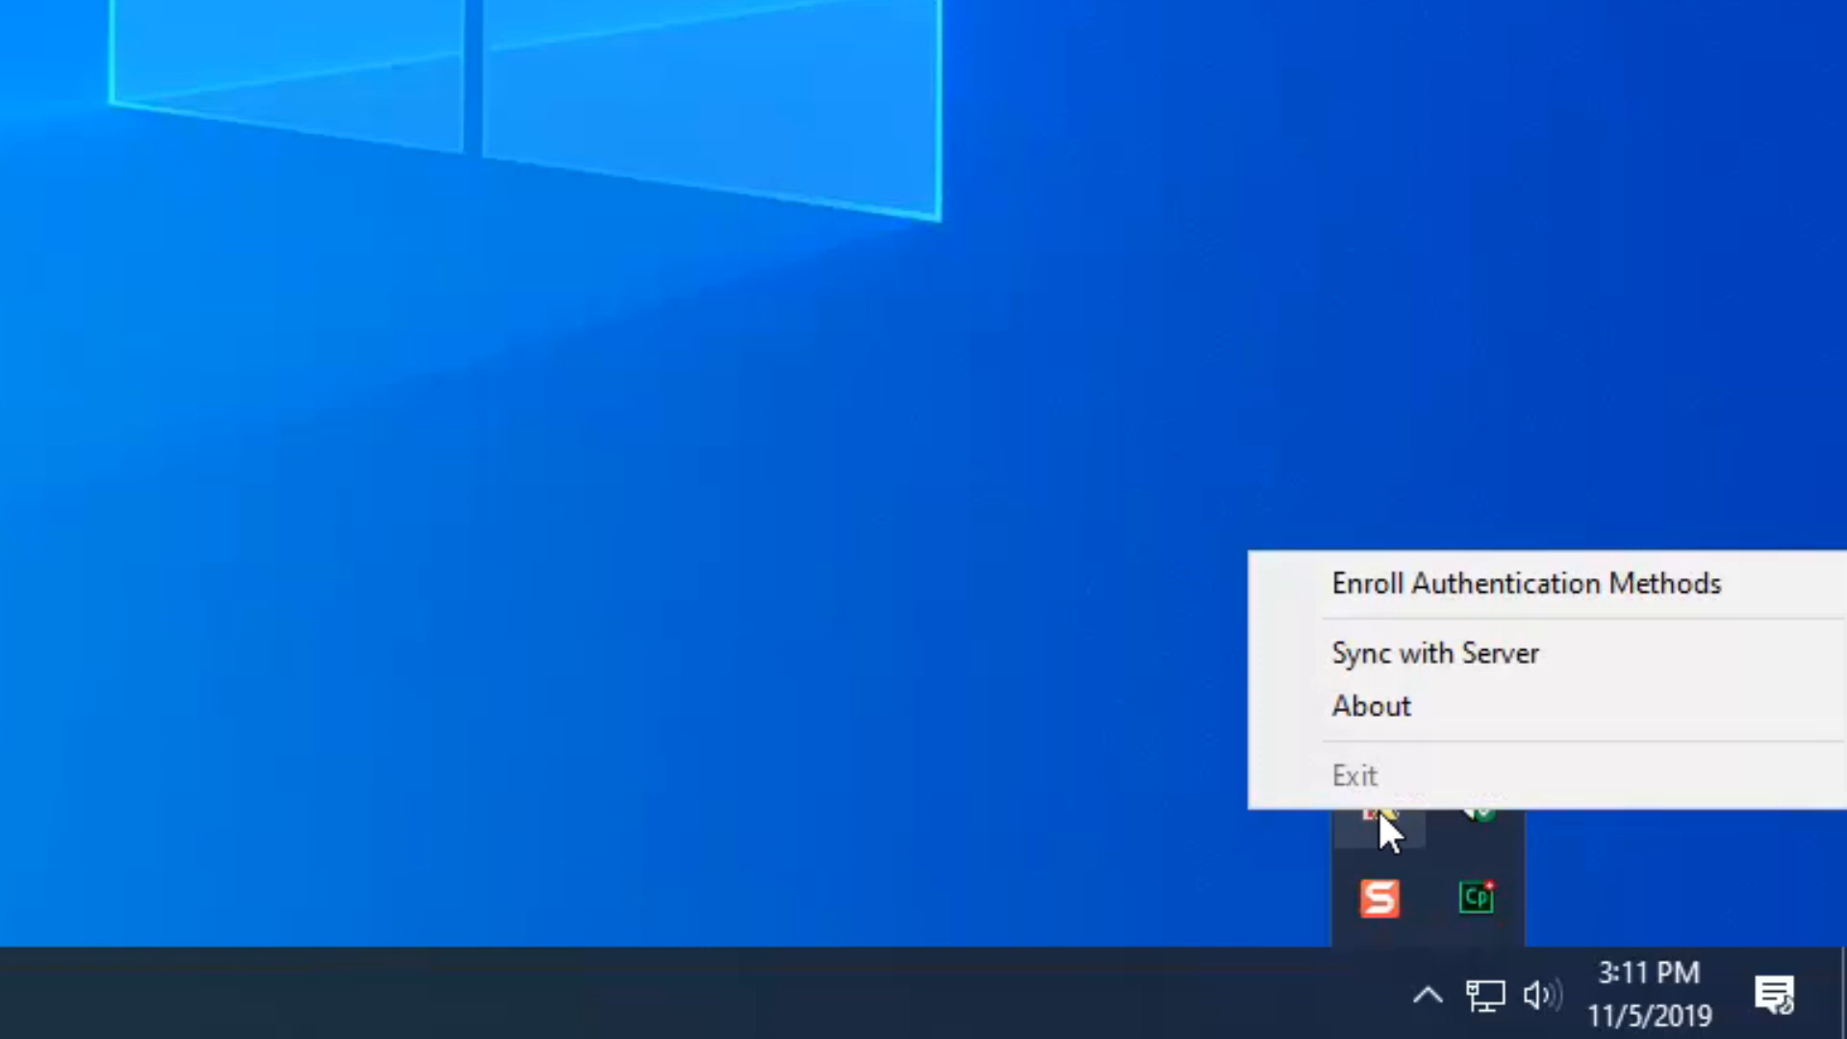
{"action": "left_click", "coordinate": [1524, 583]}
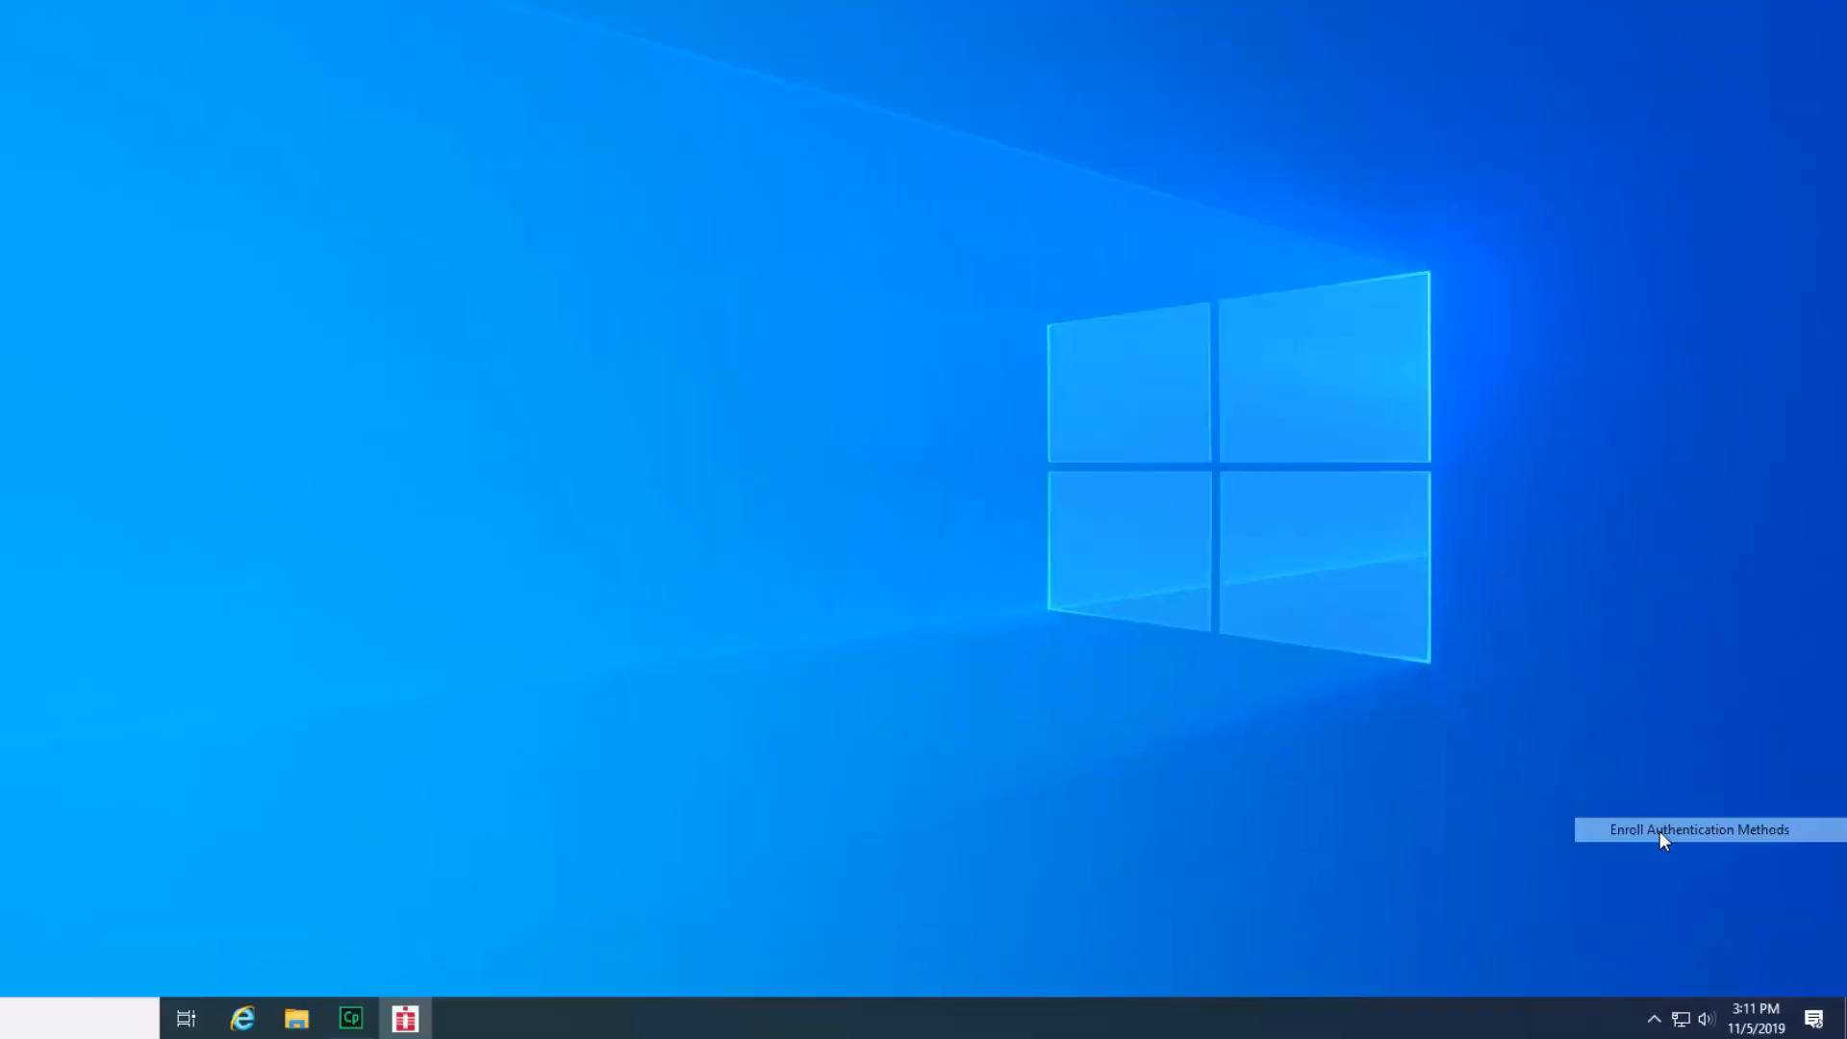
{"action": "left_click", "coordinate": [1699, 829]}
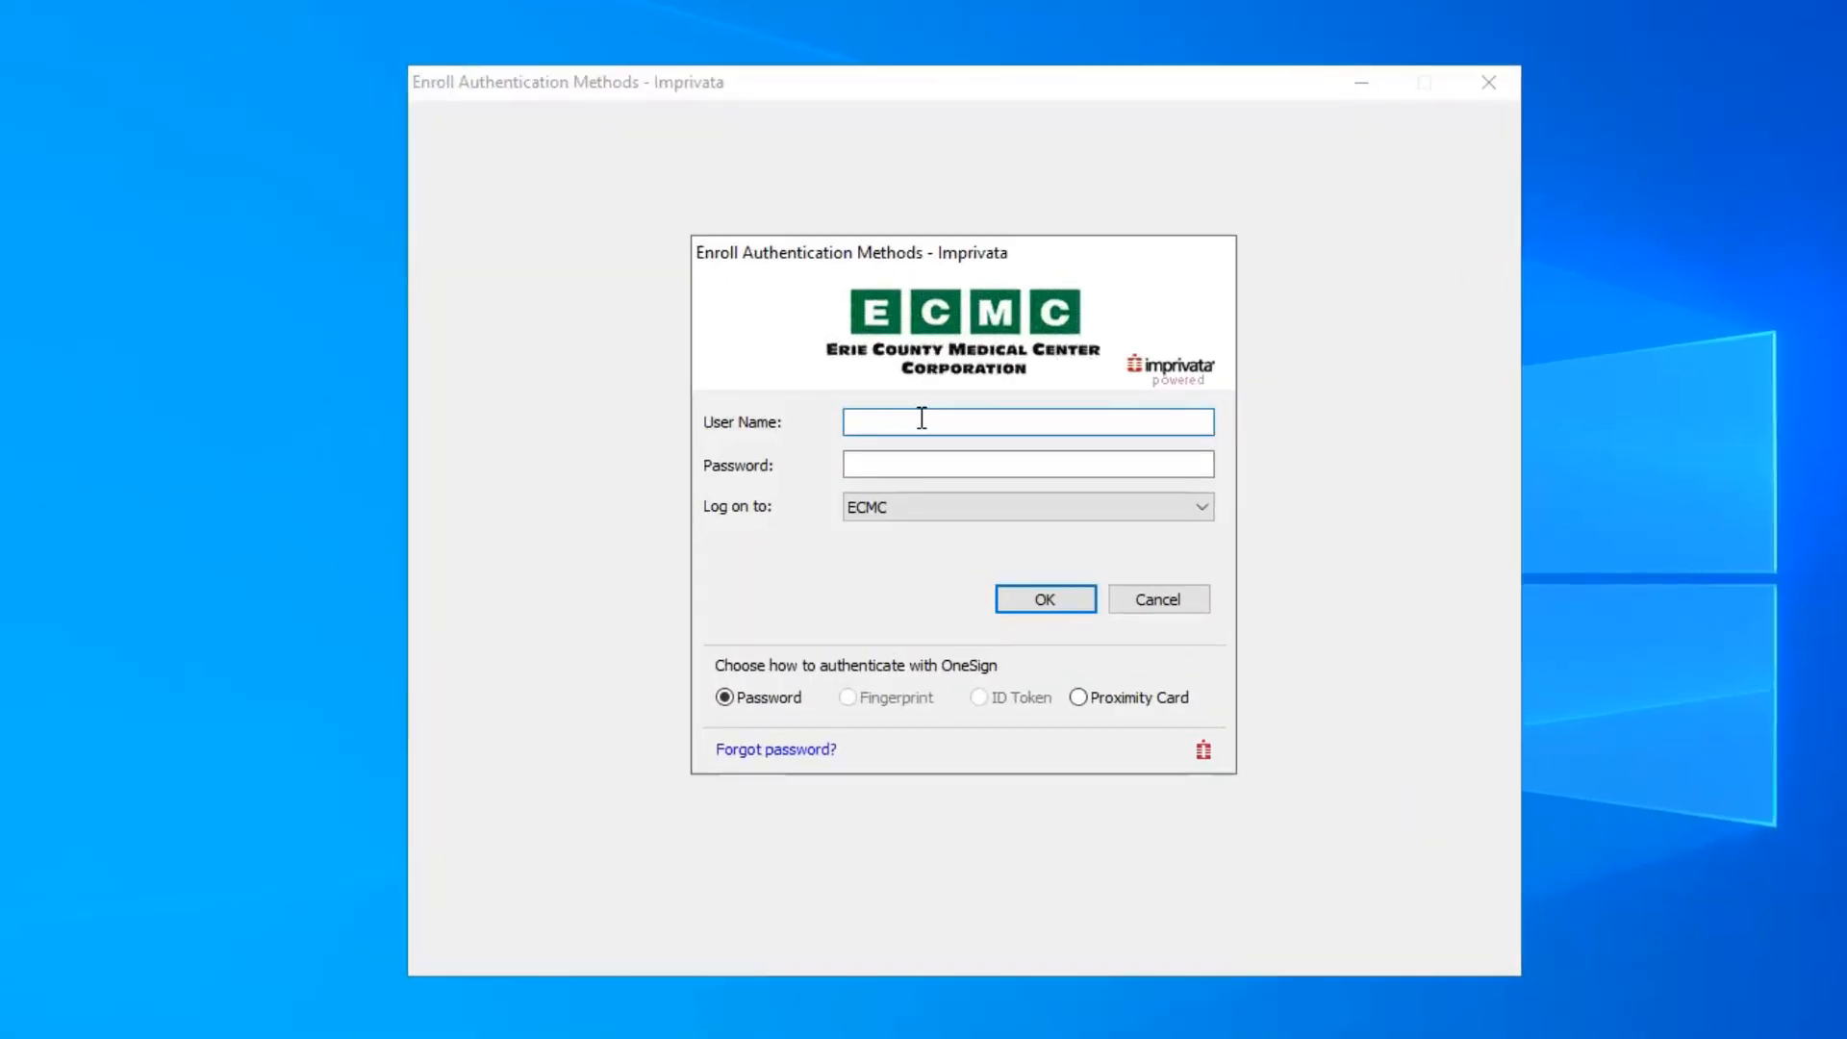
{"action": "type", "text": "jplatten"}
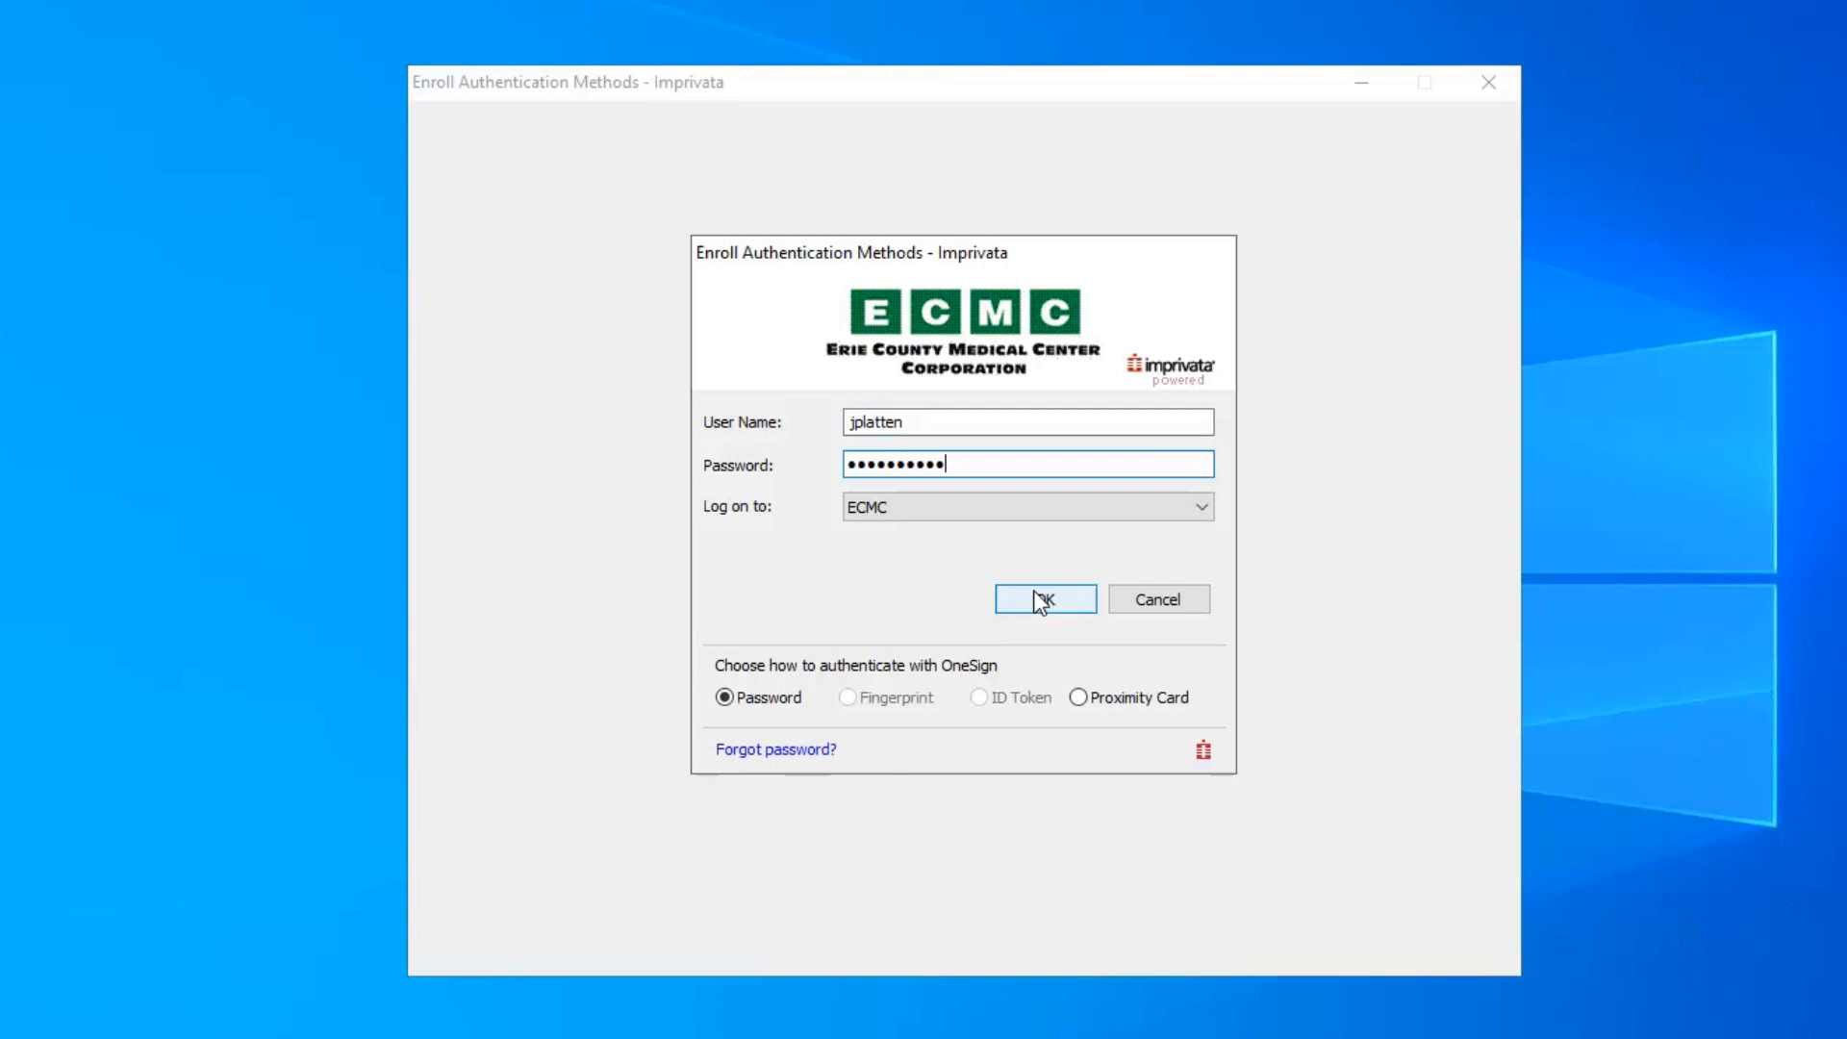
{"action": "left_click", "coordinate": [1043, 599]}
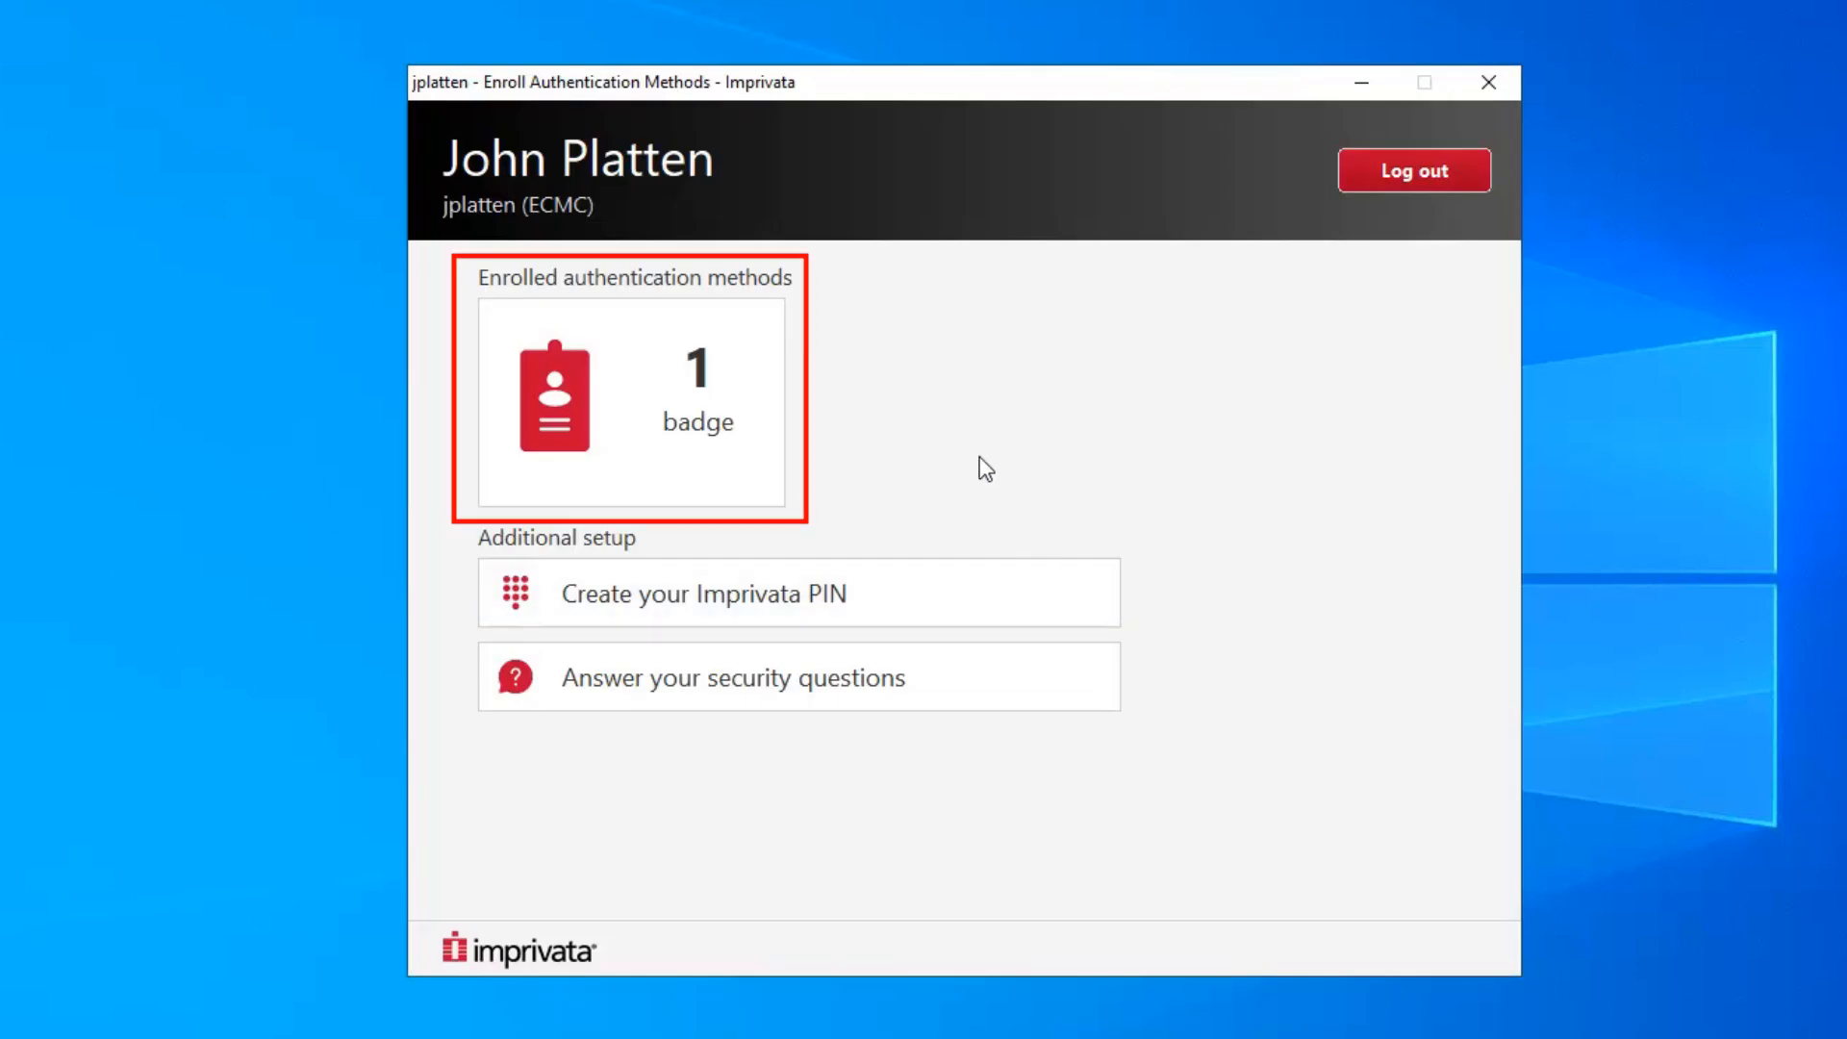
{"action": "mouse_move", "coordinate": [1035, 486]}
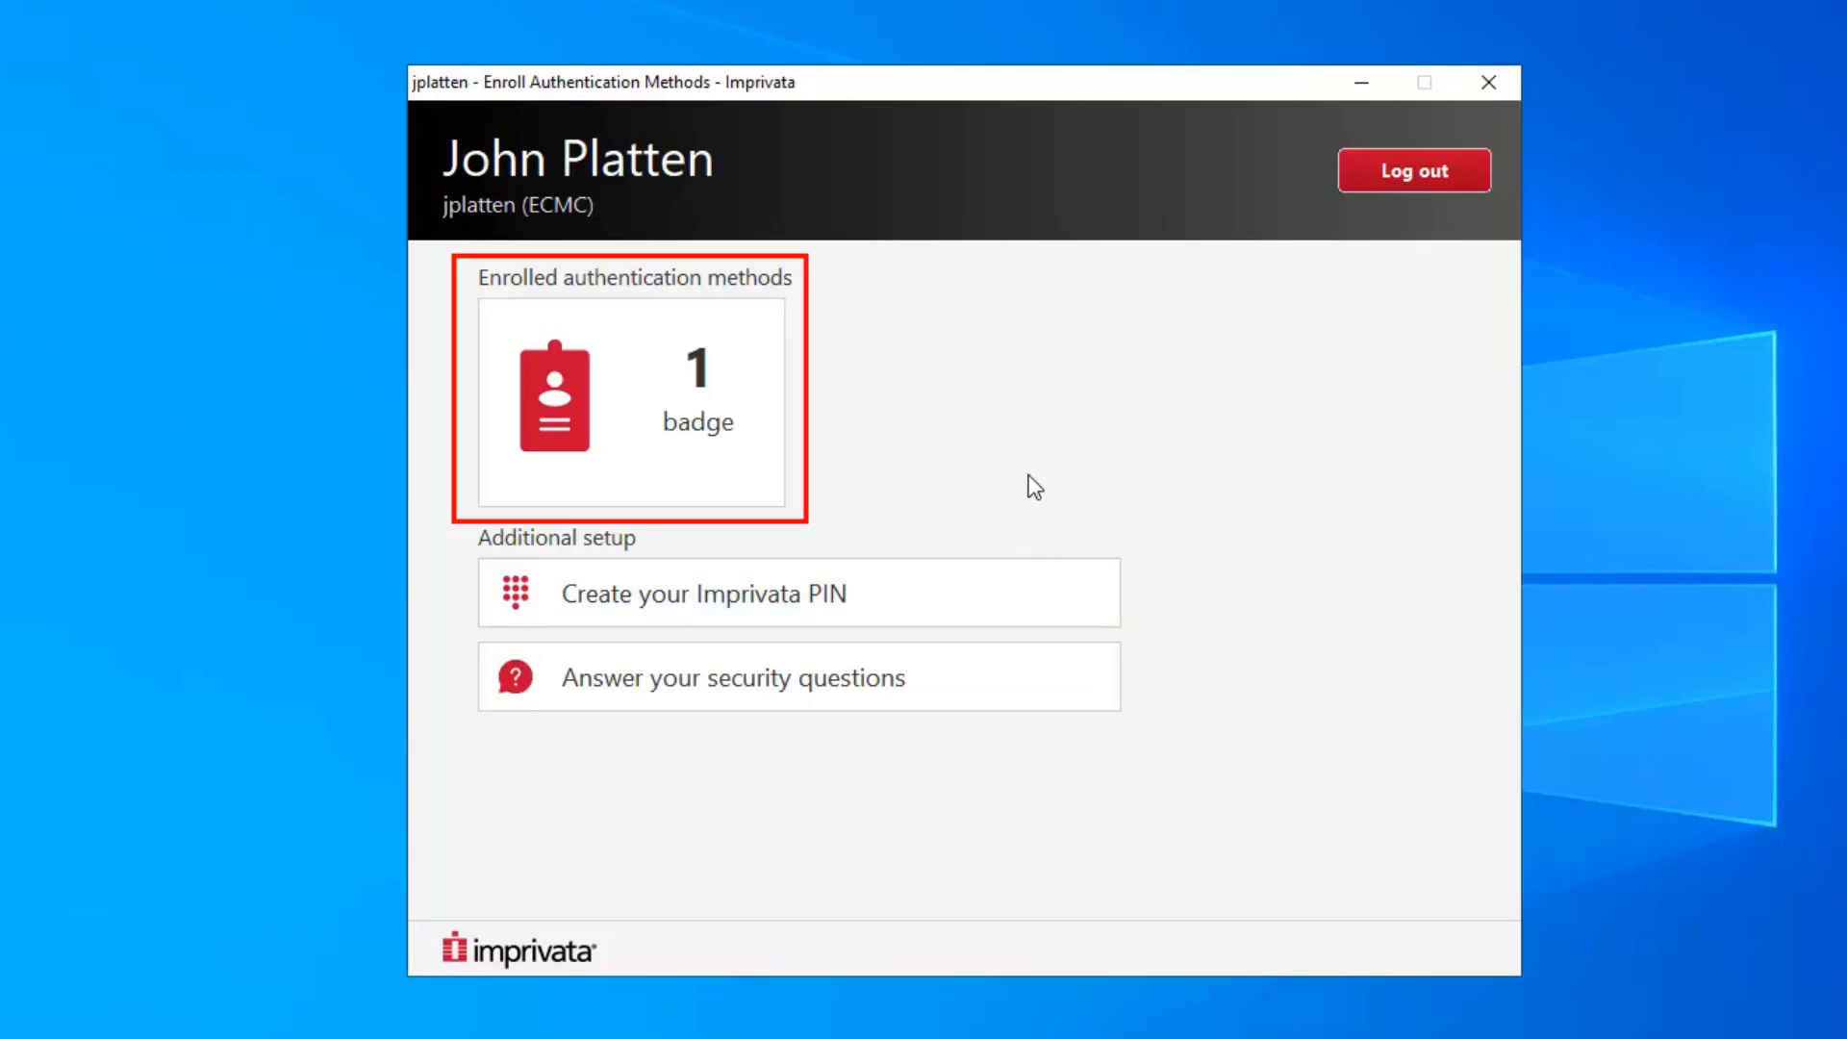
{"action": "mouse_move", "coordinate": [1199, 460]}
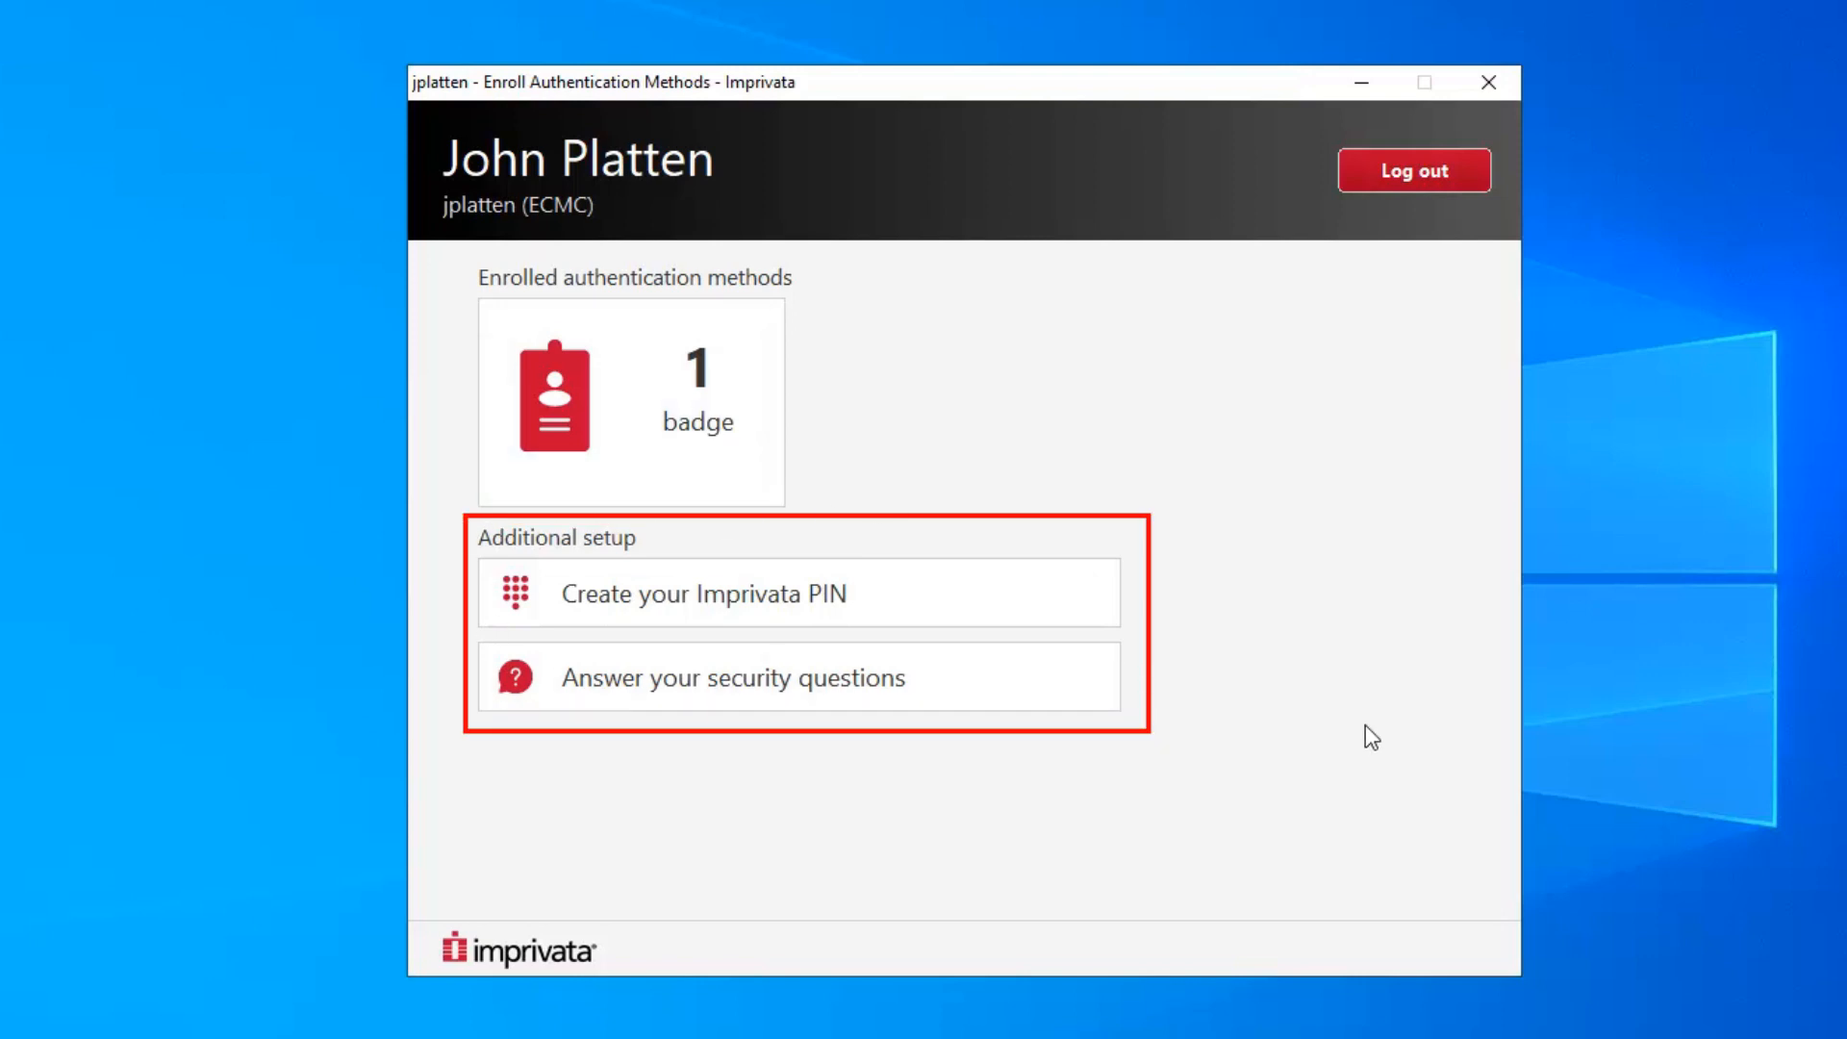
{"action": "mouse_move", "coordinate": [1152, 748]}
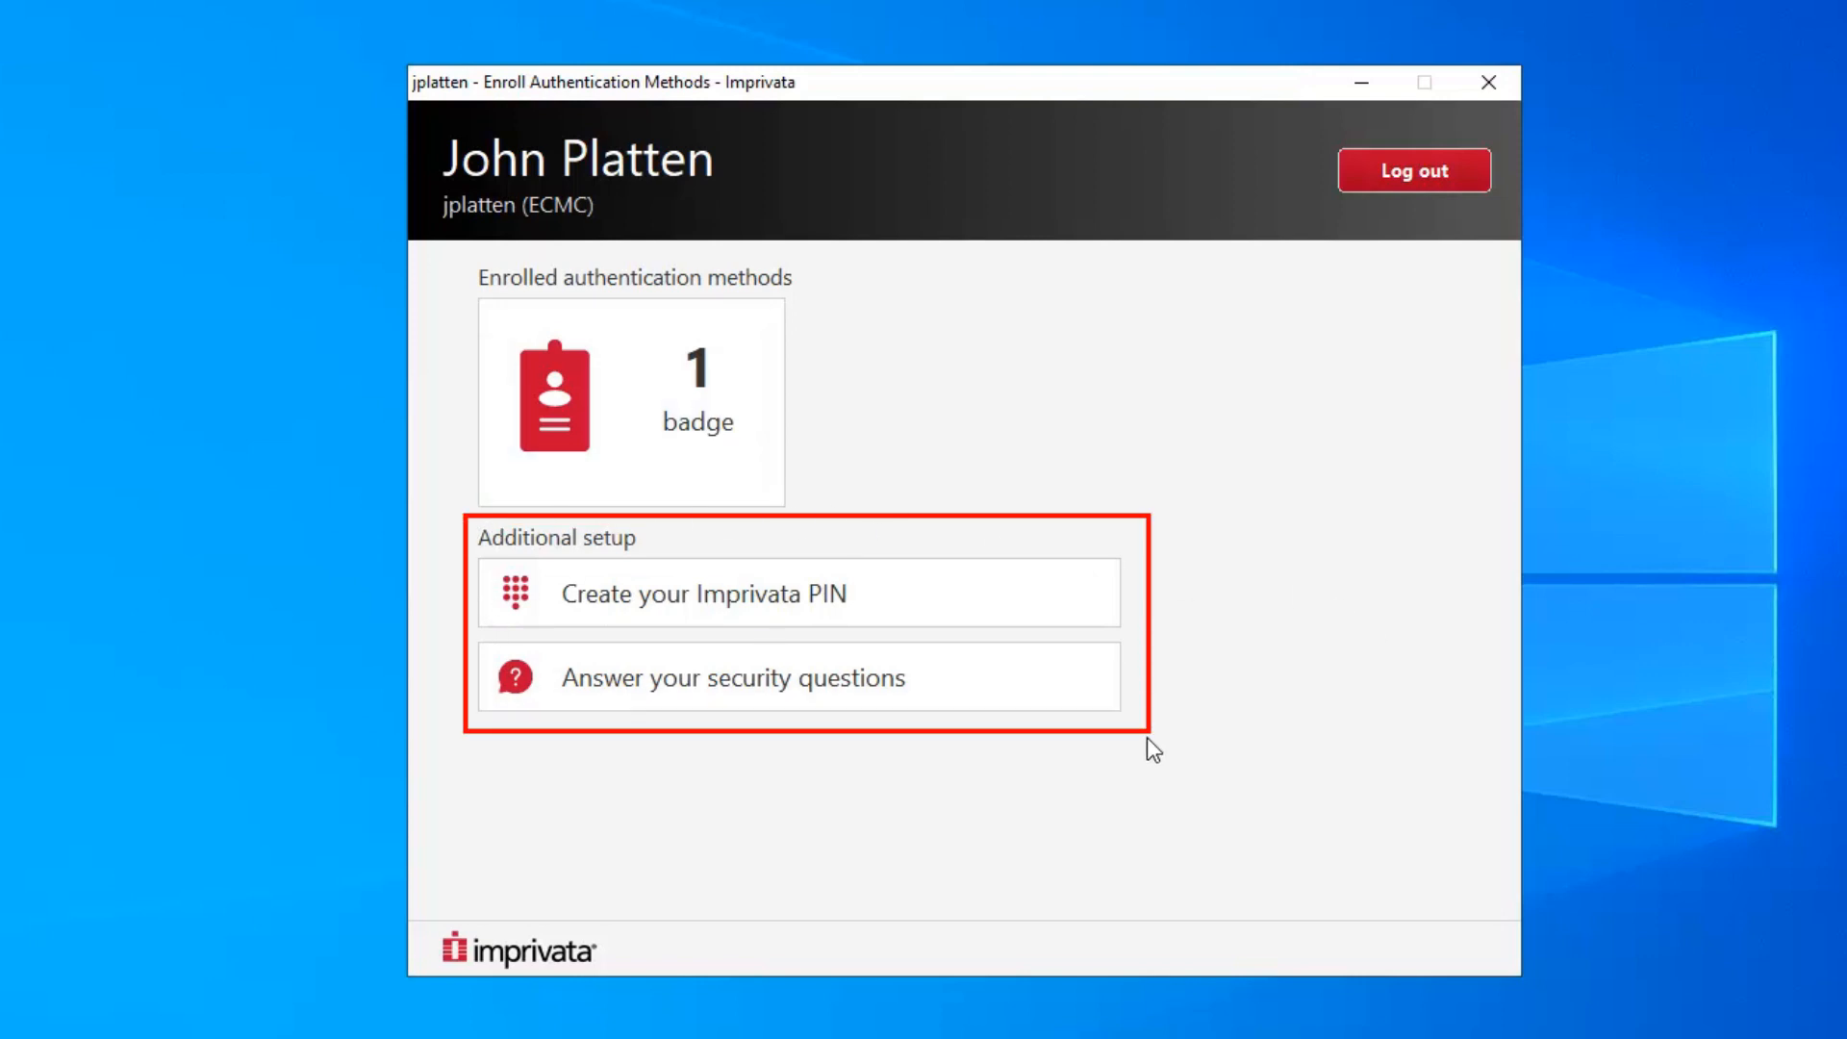
{"action": "mouse_move", "coordinate": [765, 417]}
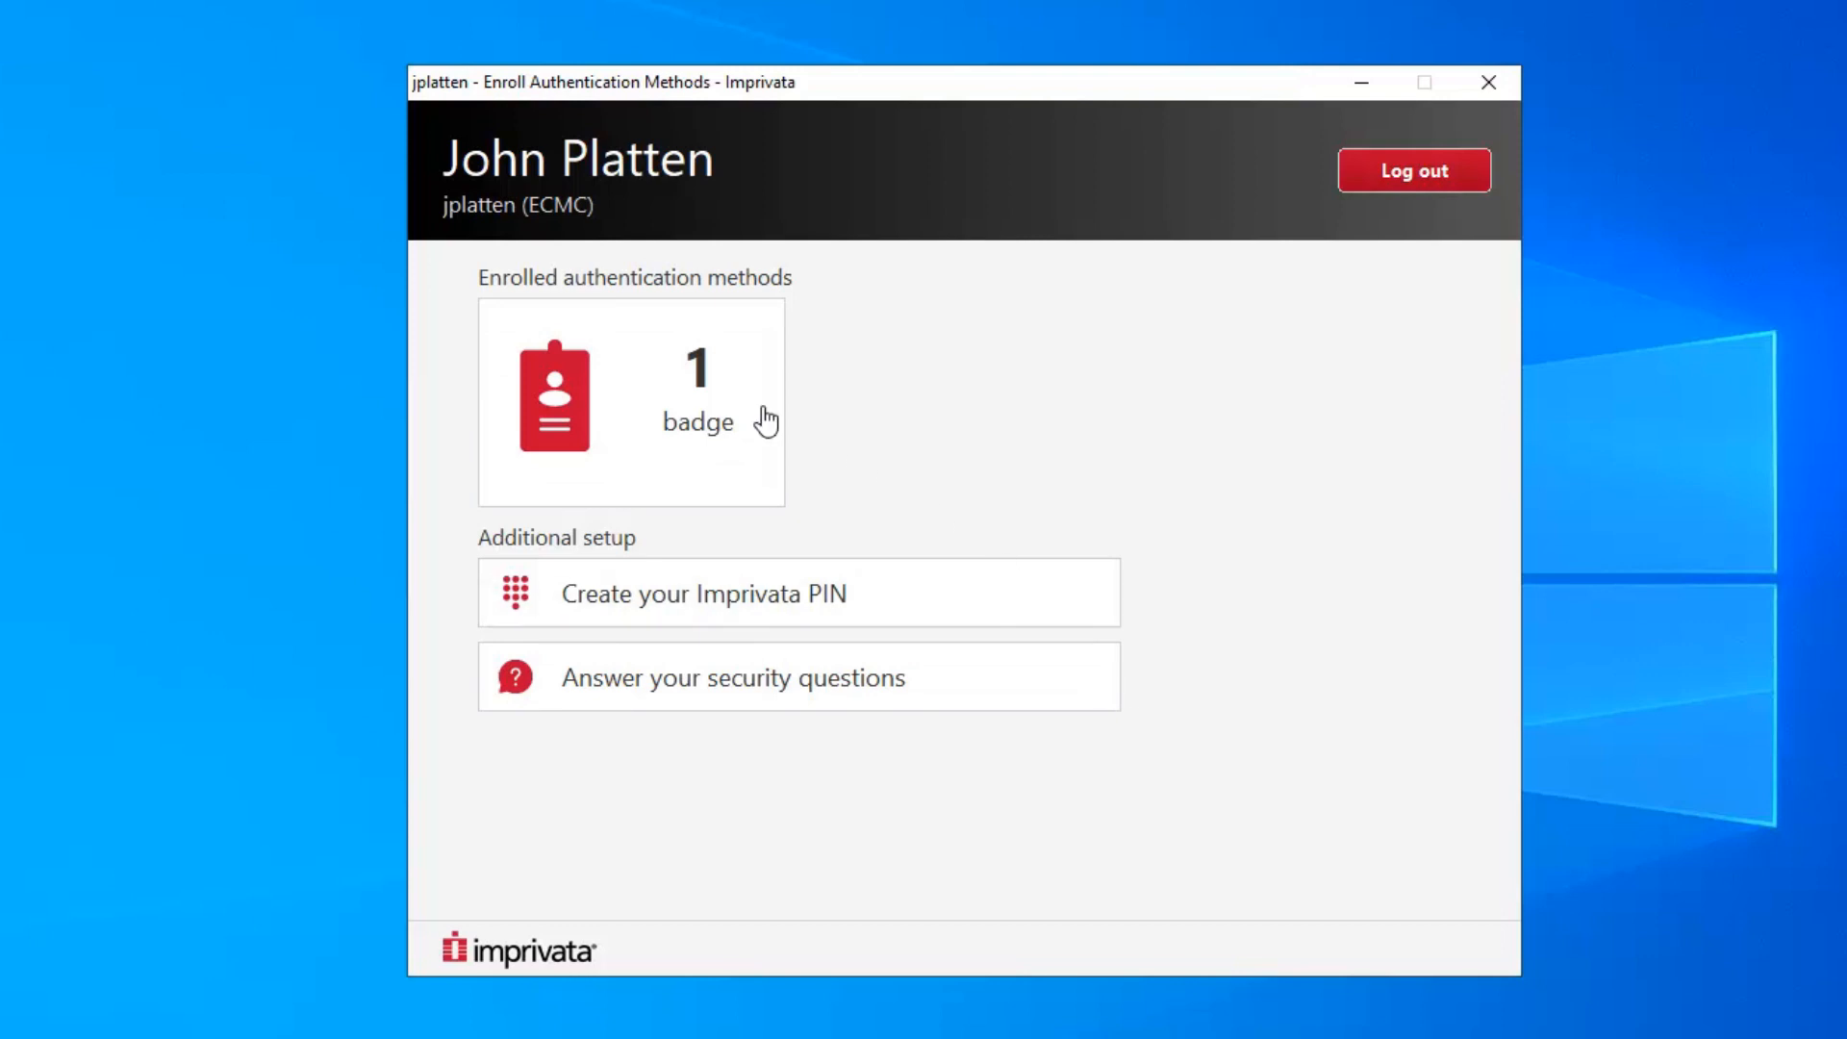
{"action": "mouse_move", "coordinate": [633, 375]}
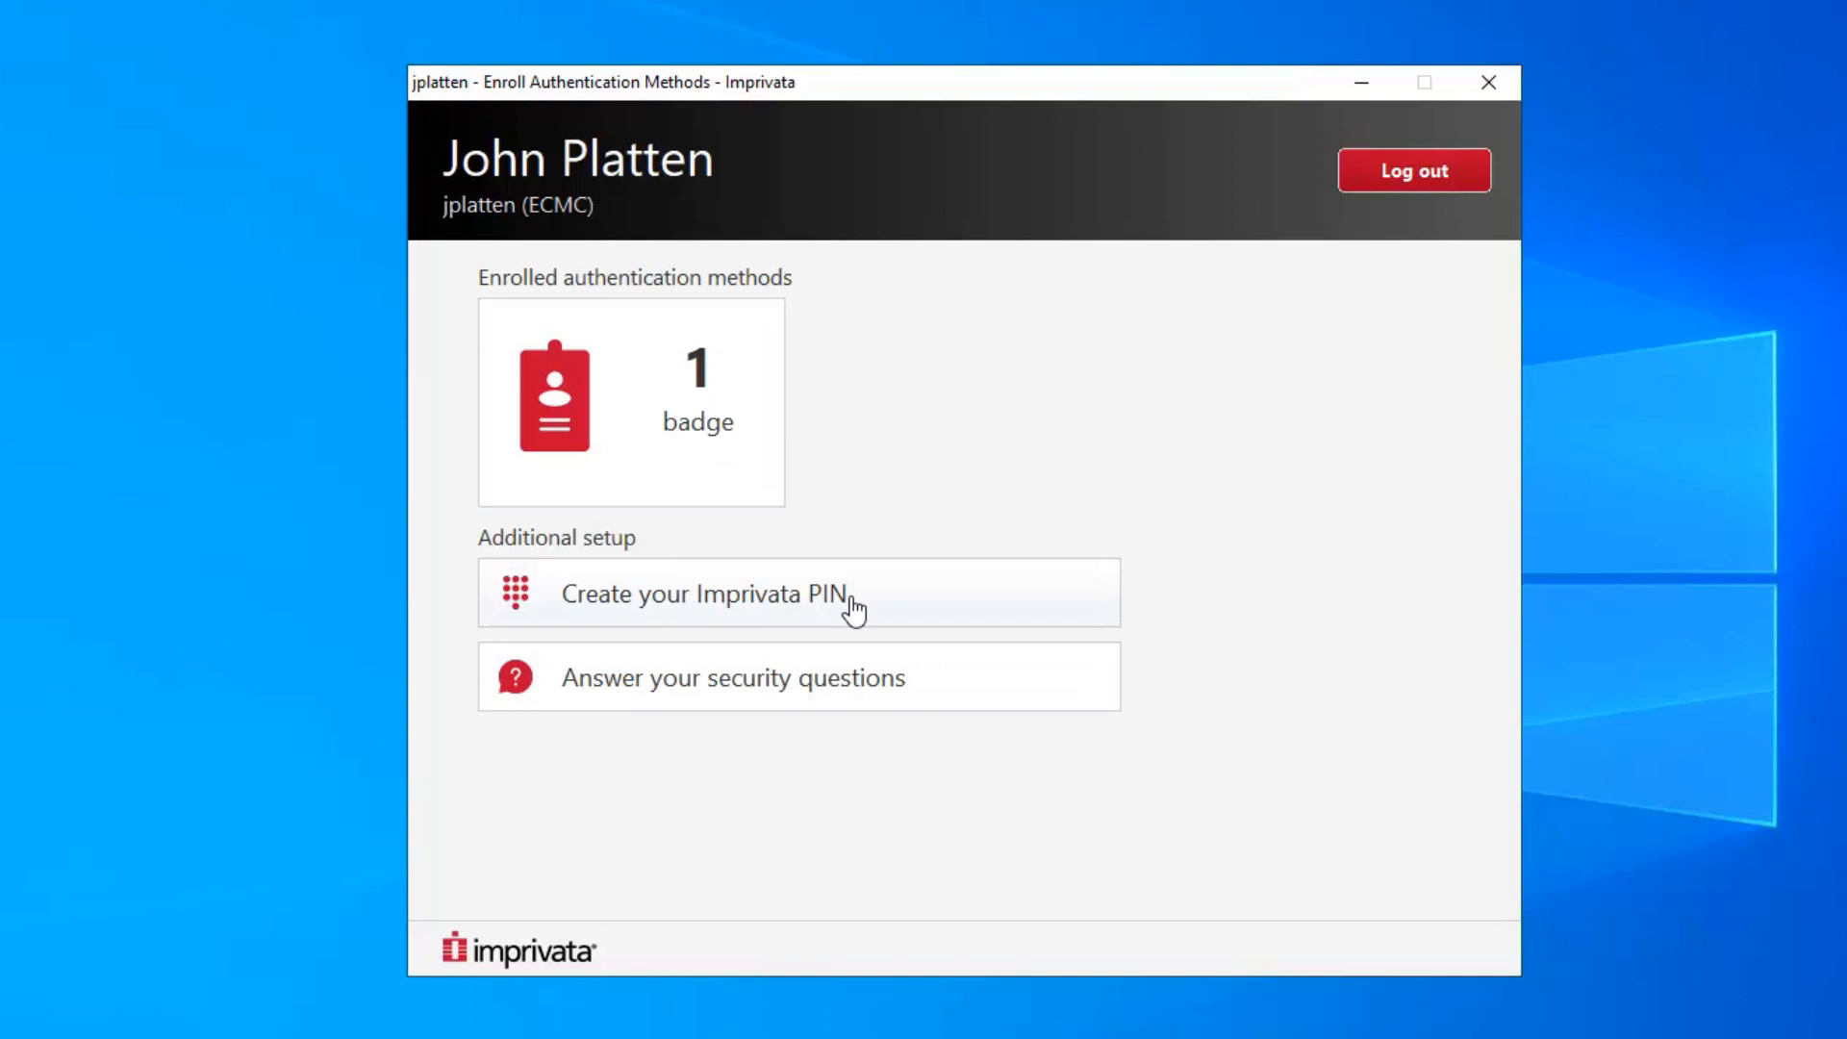
{"action": "mouse_move", "coordinate": [925, 704]}
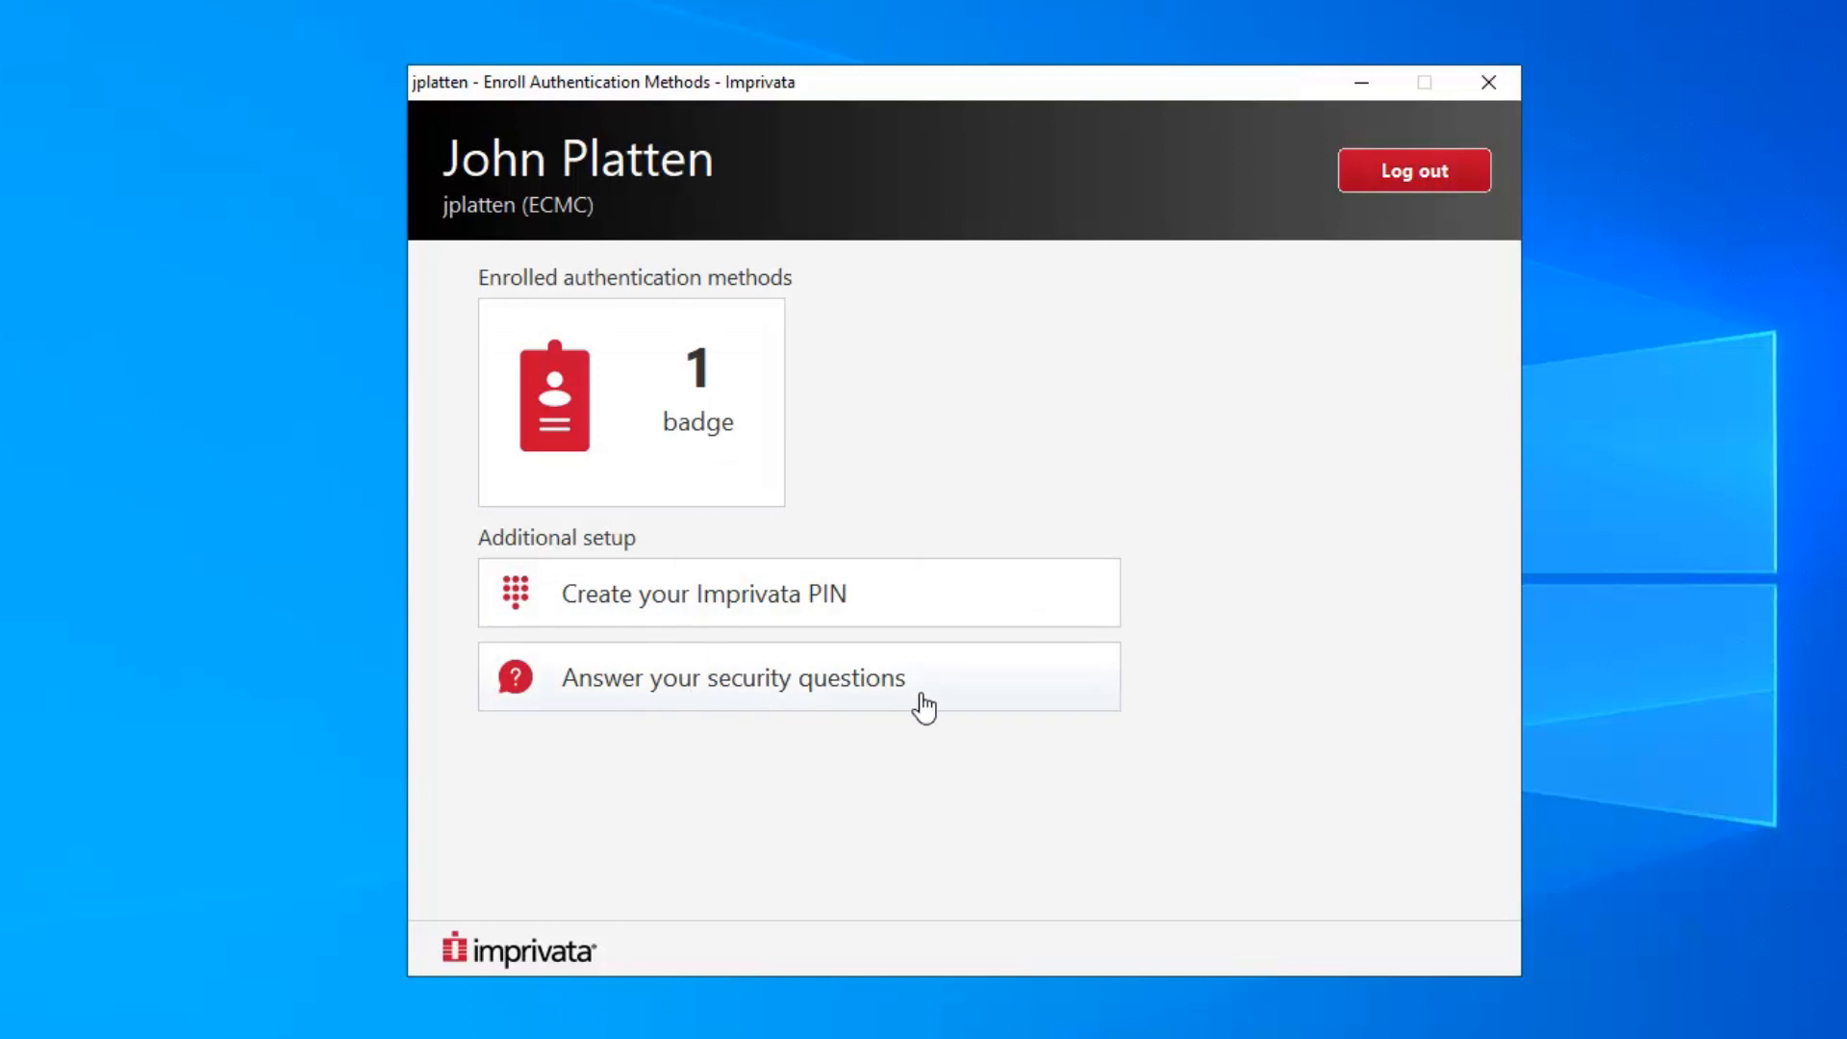
{"action": "mouse_move", "coordinate": [496, 565]}
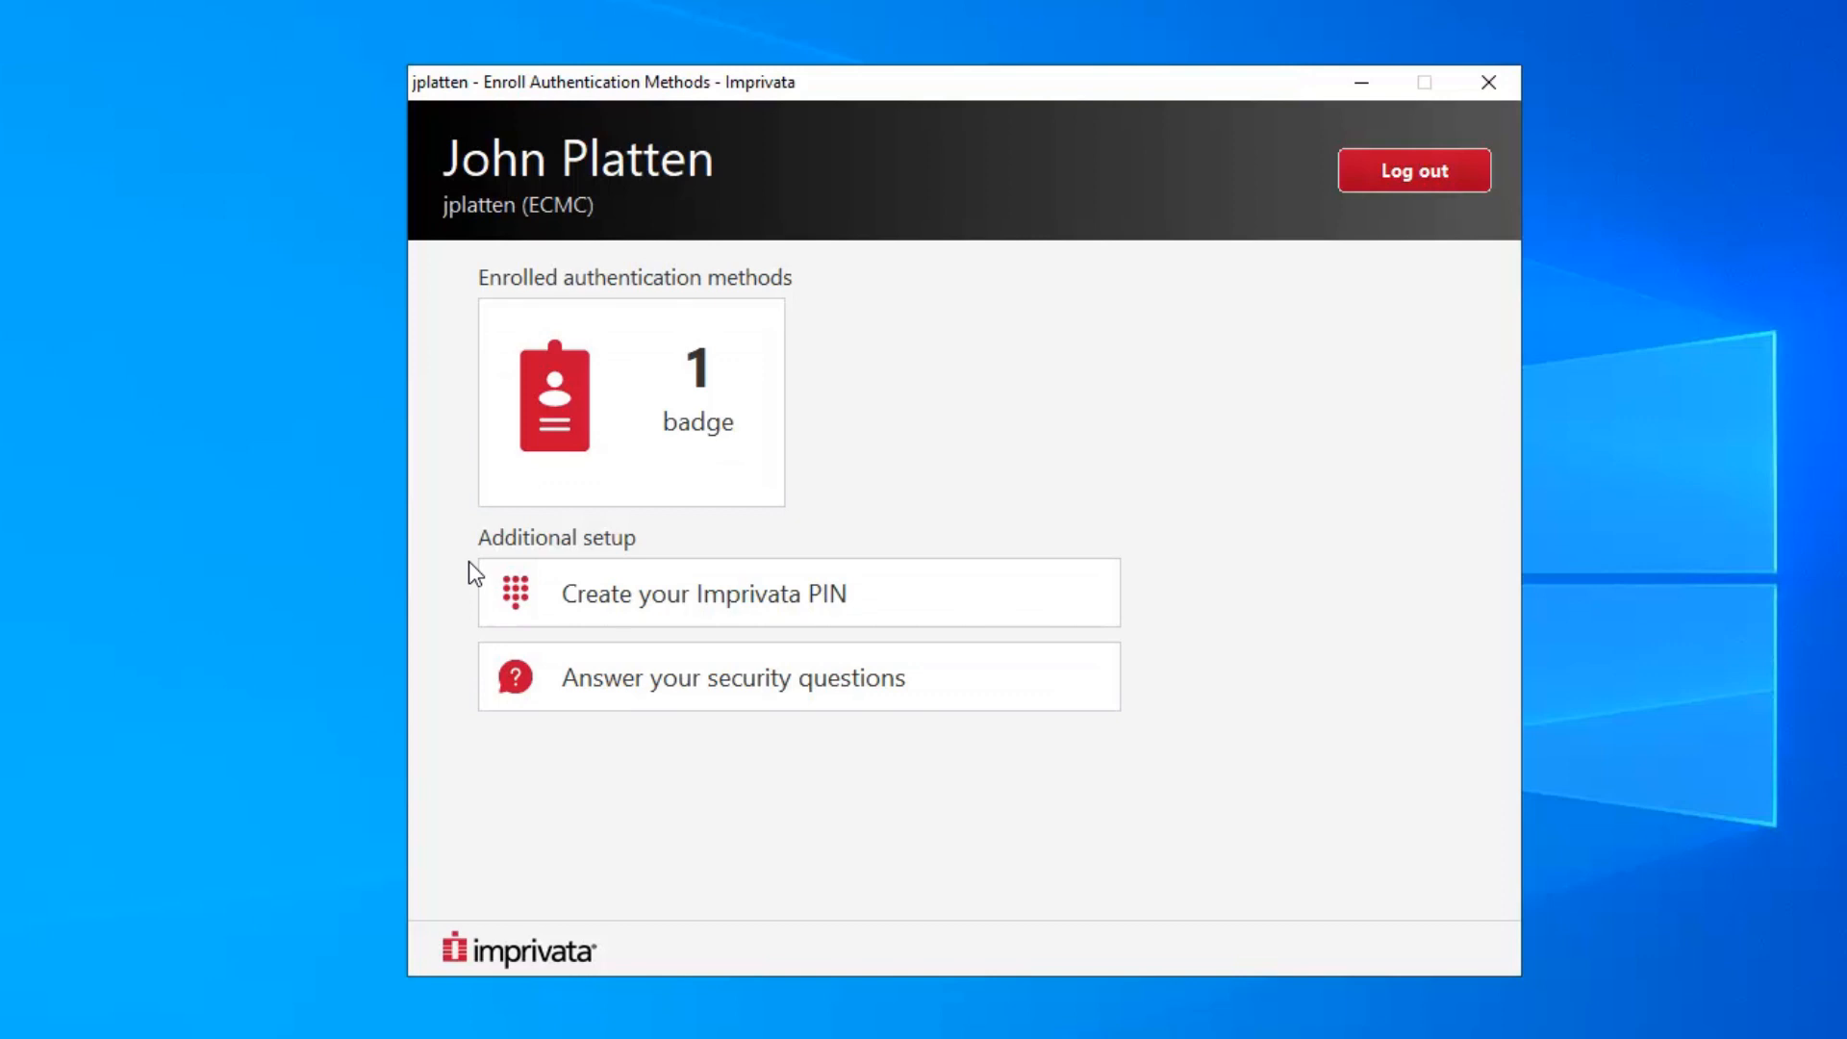
{"action": "mouse_move", "coordinate": [633, 601]}
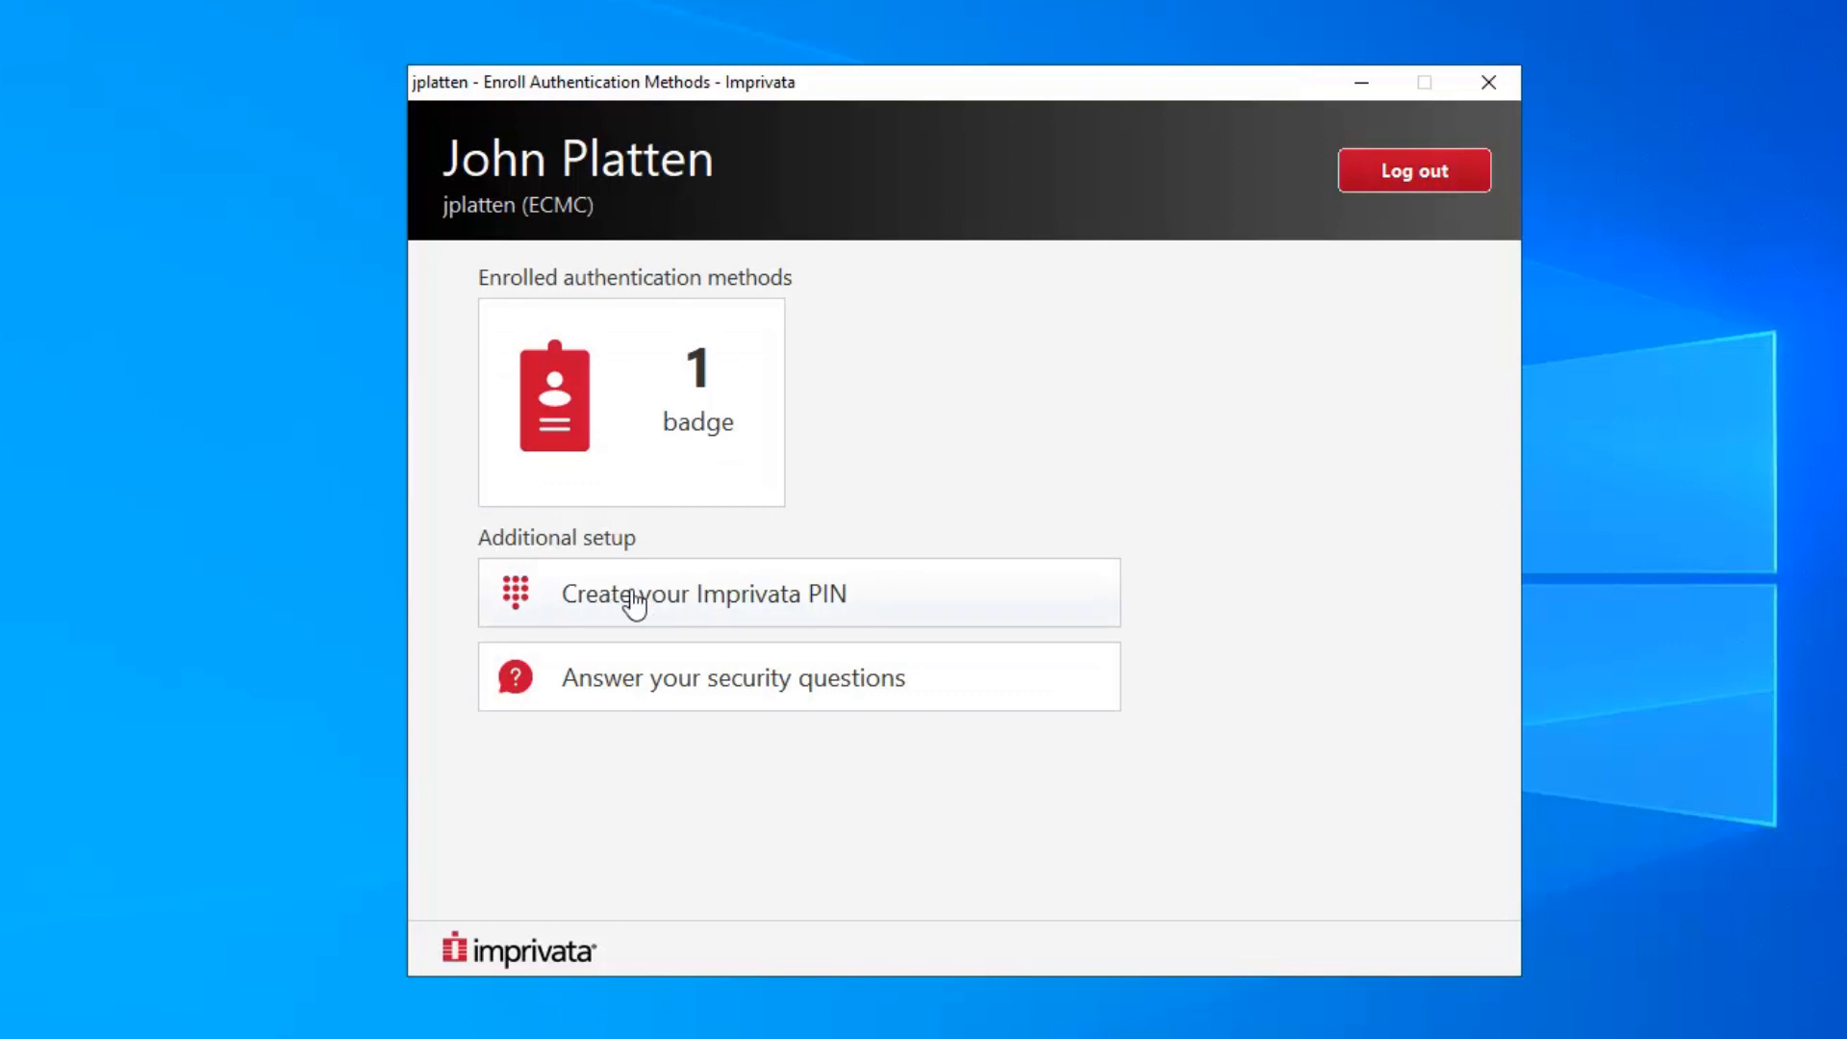
Start Imprivata PIN creation and enter the new four-digit PIN in both fields
{"action": "left_click", "coordinate": [704, 593]}
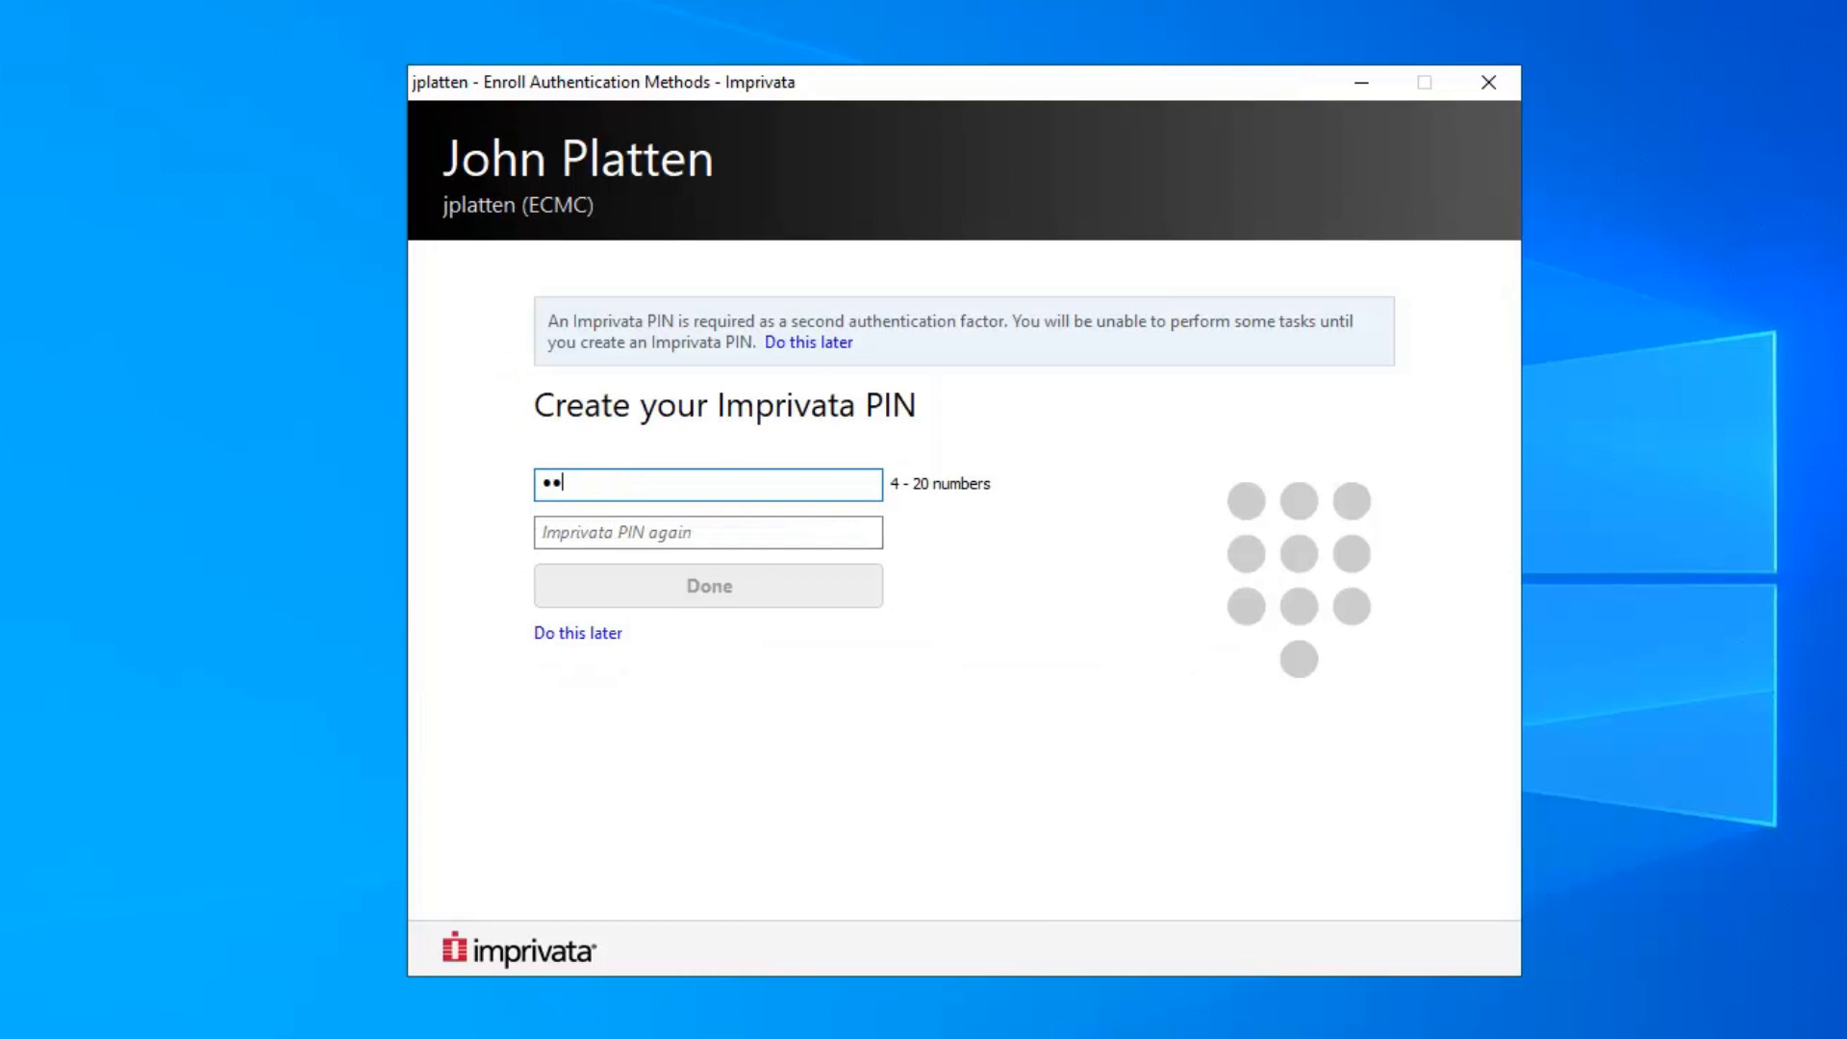
{"action": "type", "text": "12"}
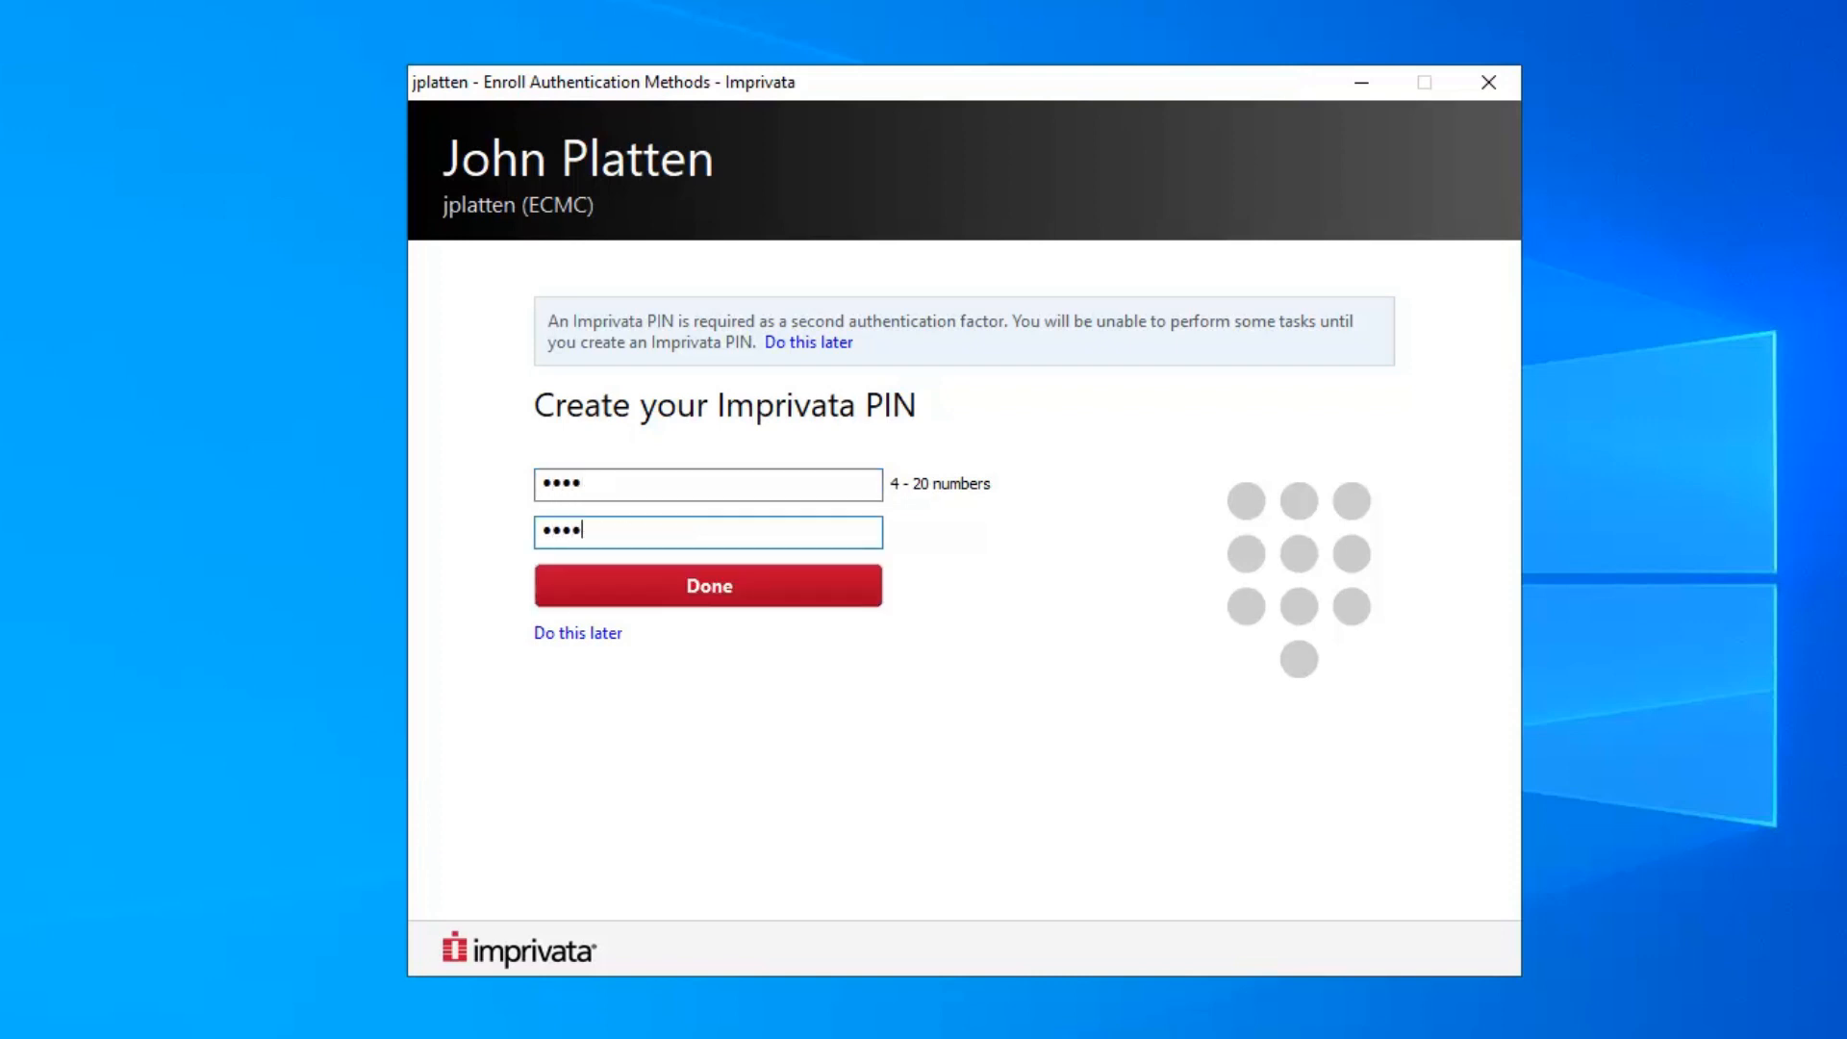
{"action": "mouse_move", "coordinate": [708, 585]}
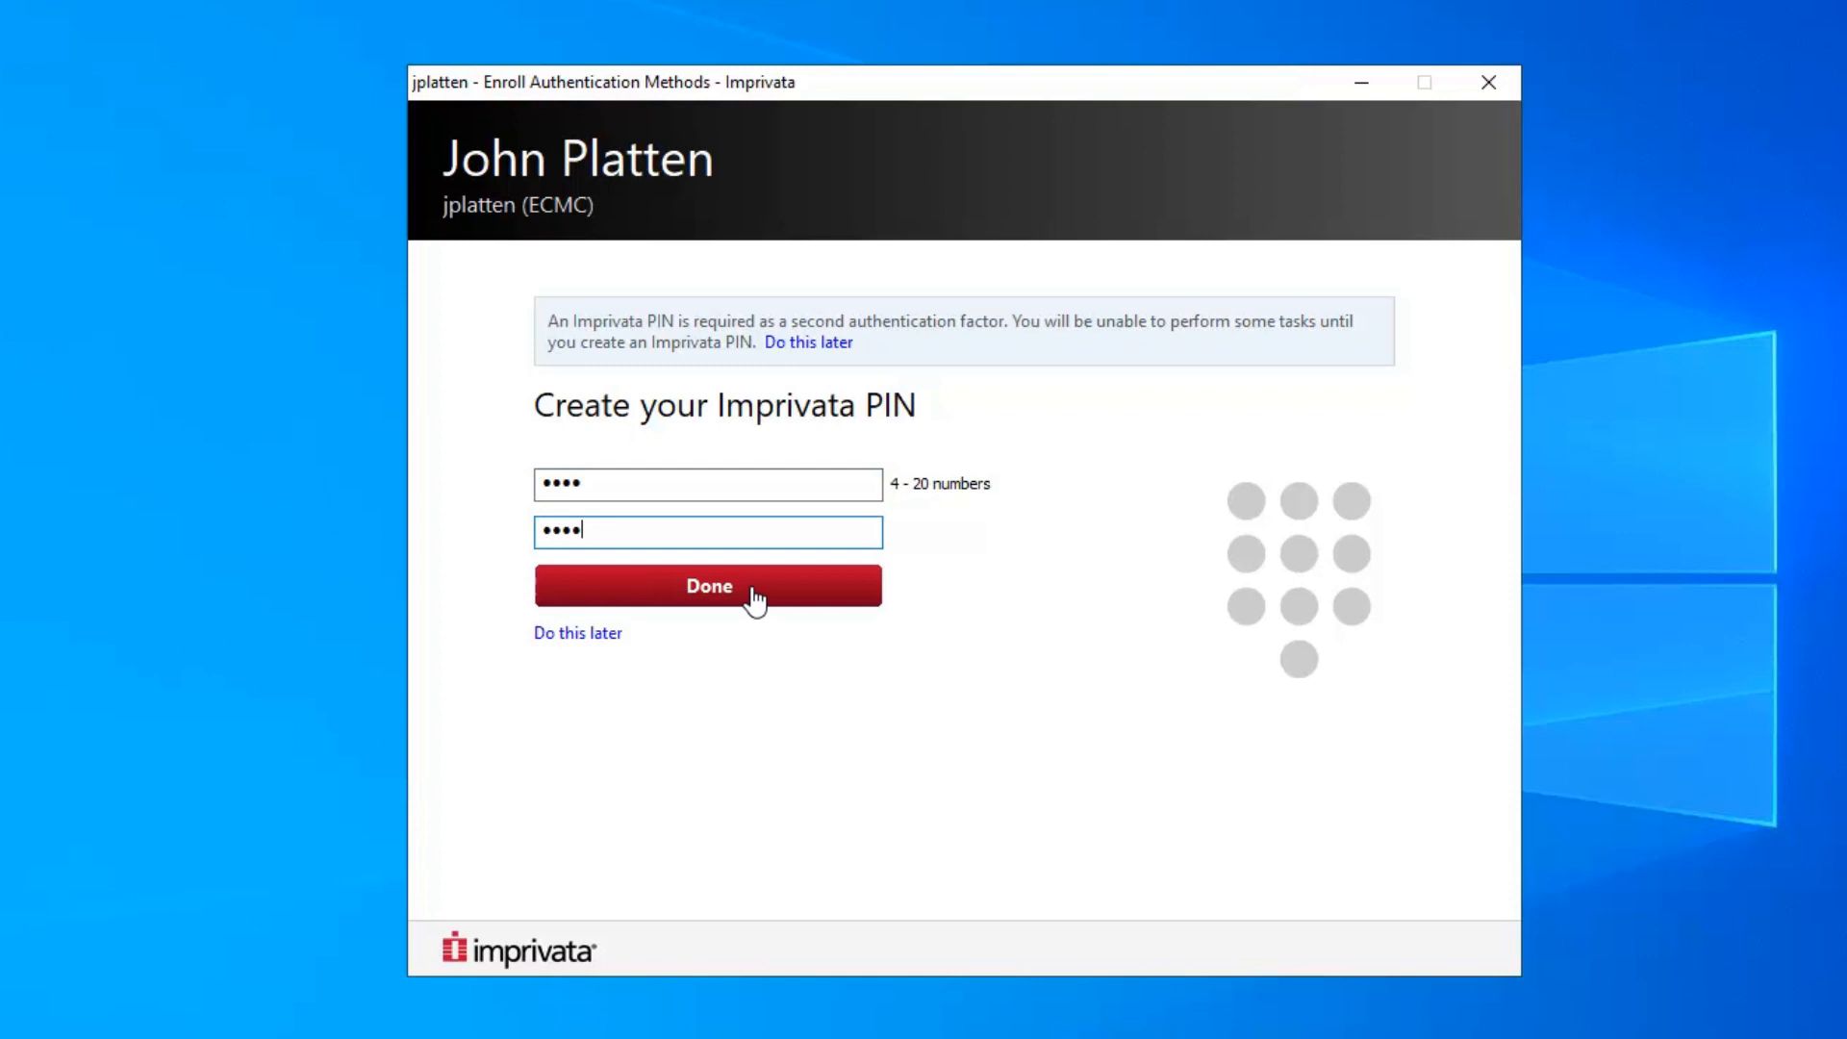
Save the PIN so Imprivata PIN is listed as enrolled beside the badge
{"action": "left_click", "coordinate": [708, 585]}
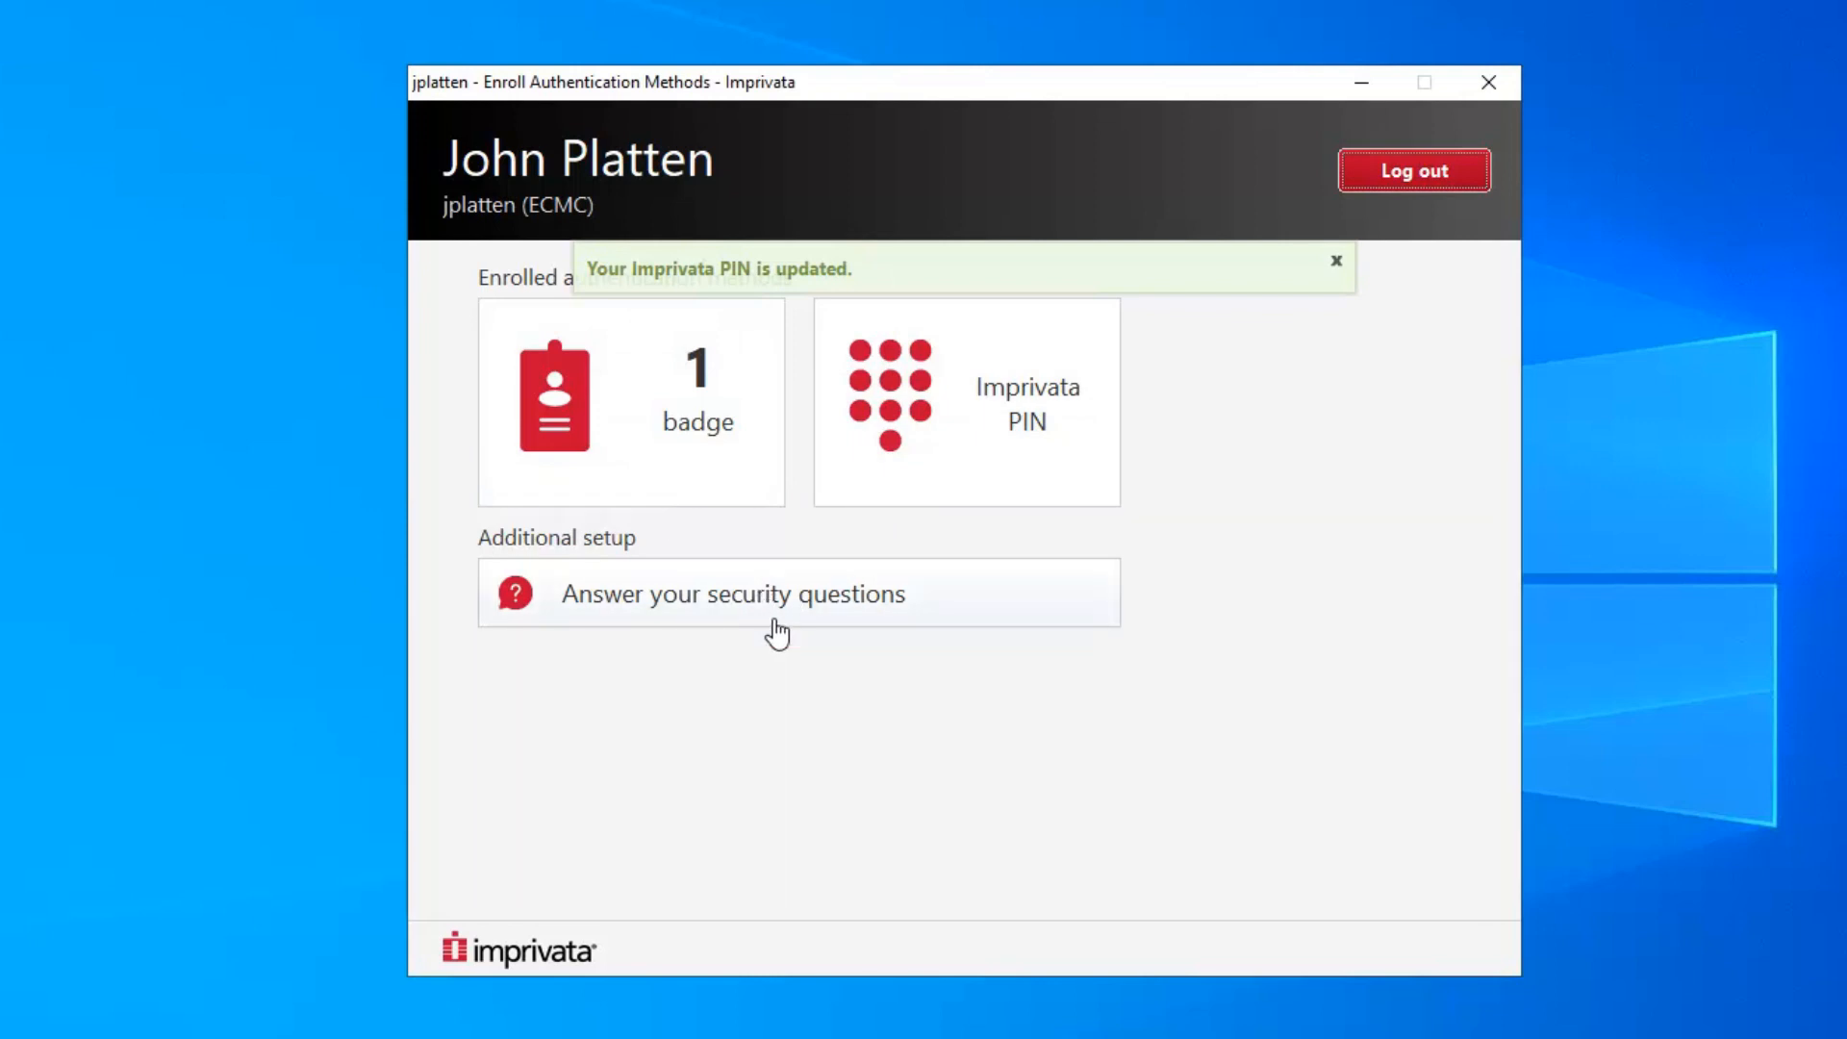
Begin the security questions and change question 1 to ask for mother's middle name
{"action": "left_click", "coordinate": [731, 594]}
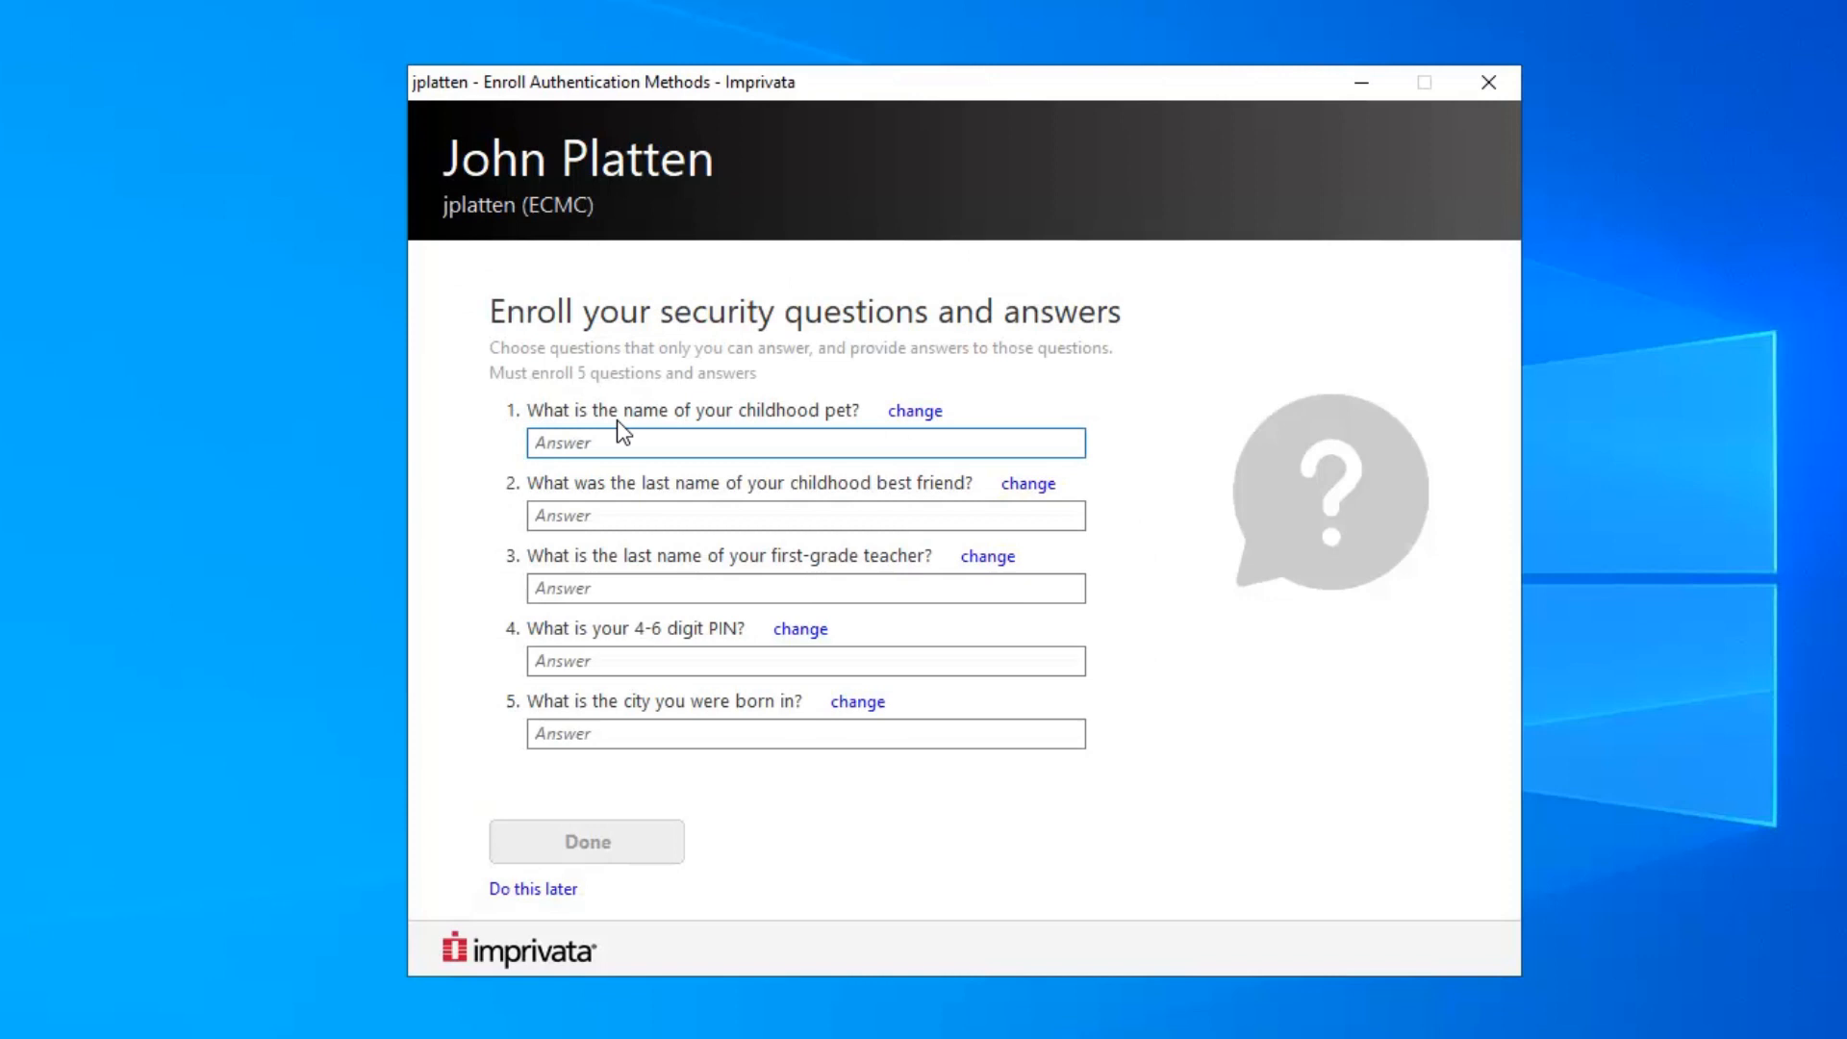
{"action": "left_click", "coordinate": [804, 443]}
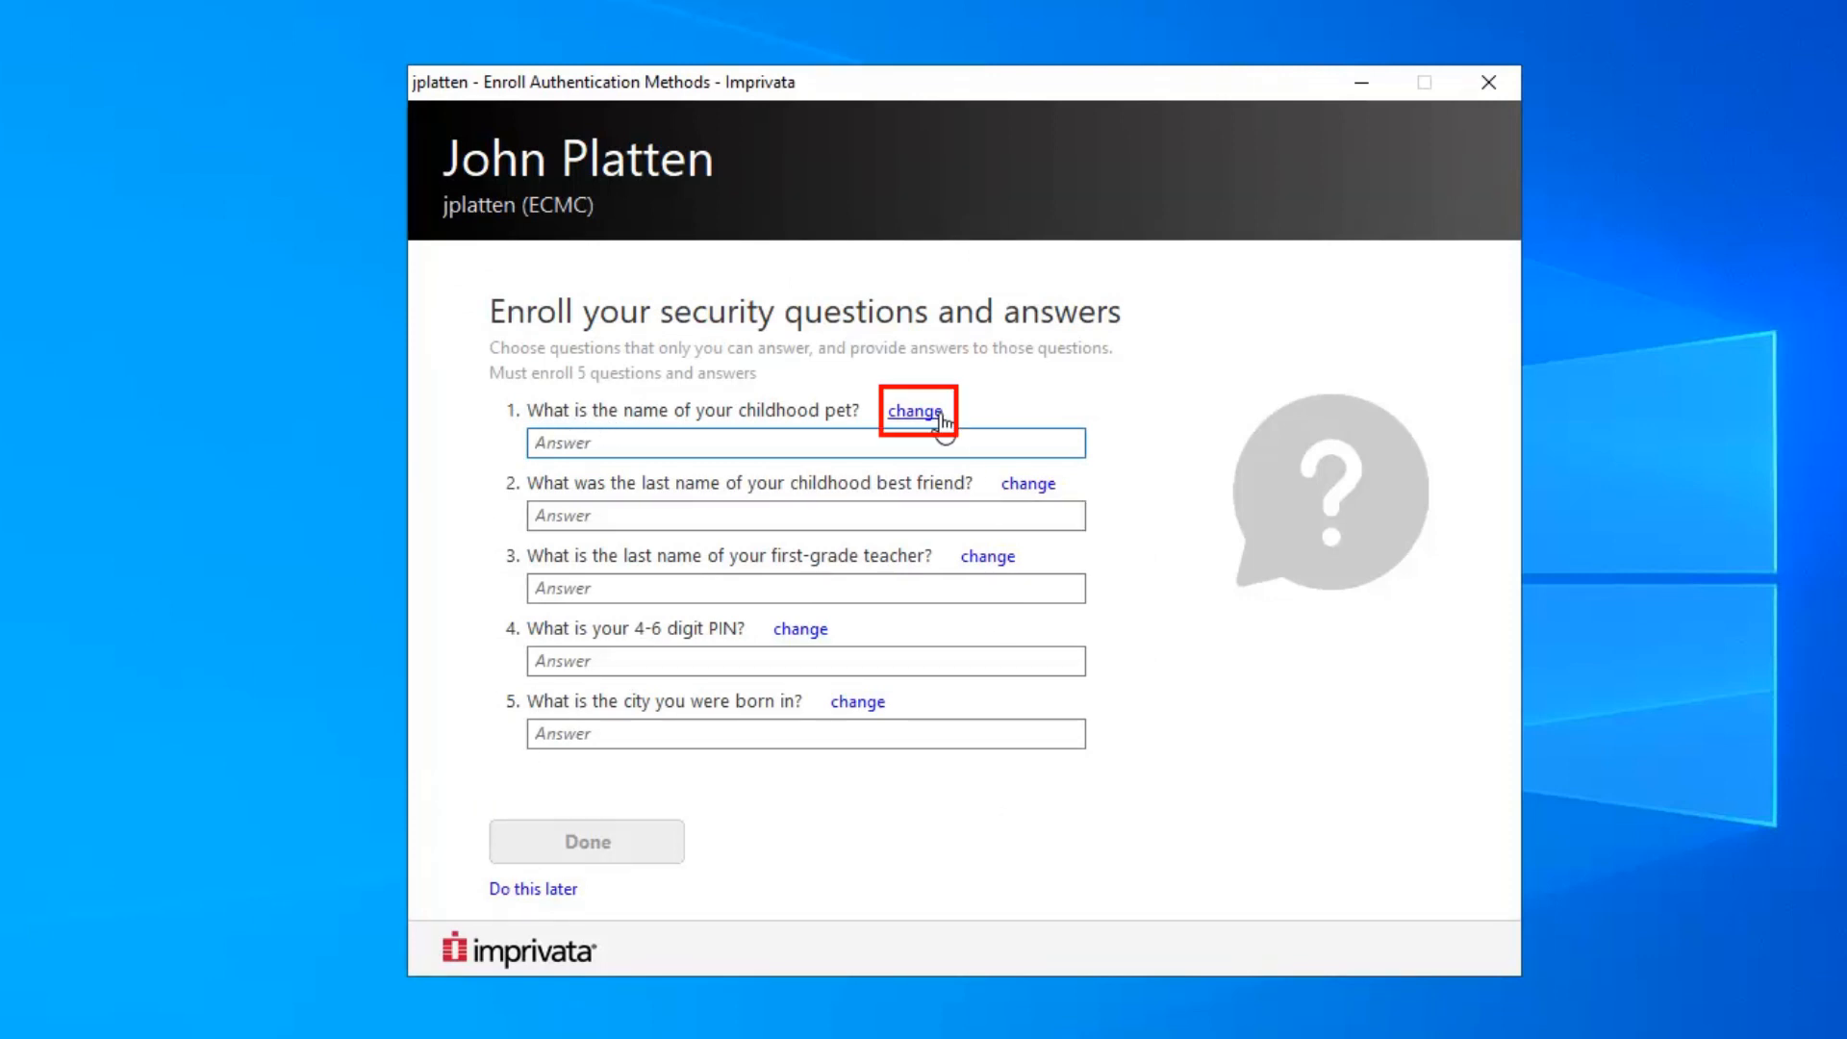
{"action": "left_click", "coordinate": [916, 409]}
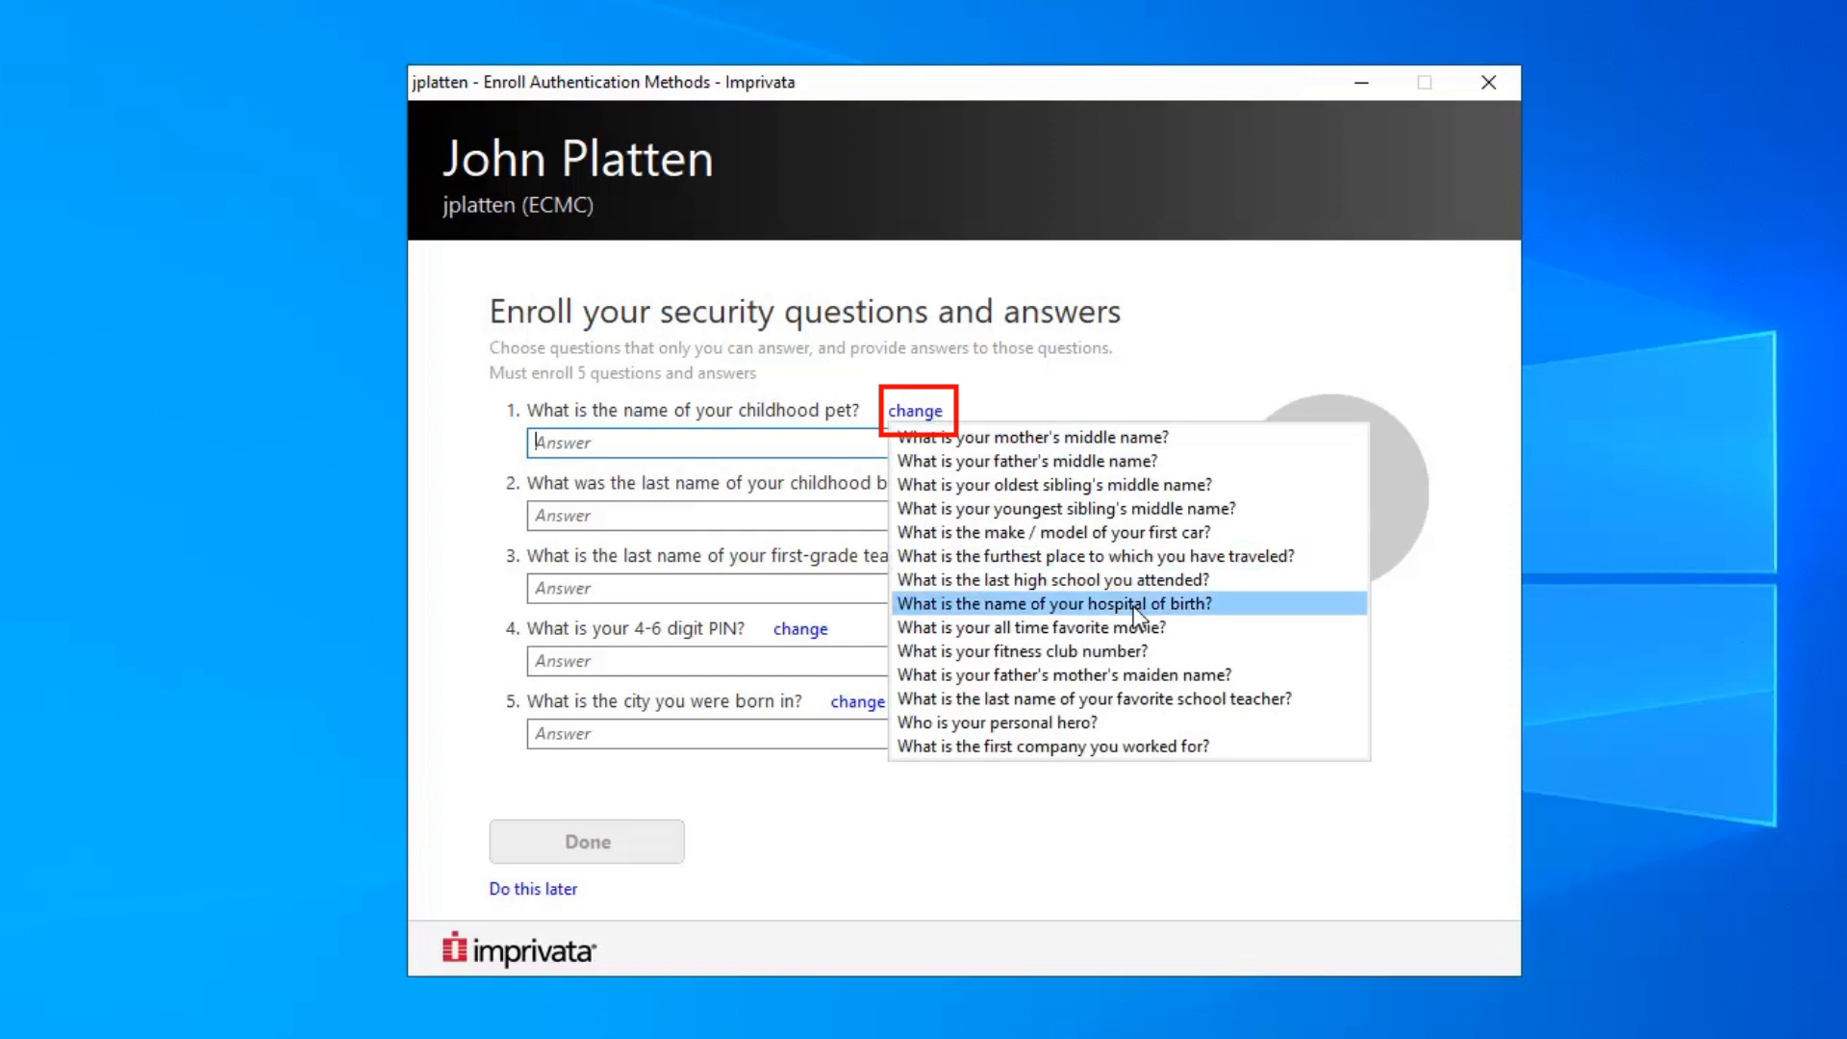
{"action": "mouse_move", "coordinate": [1169, 458]}
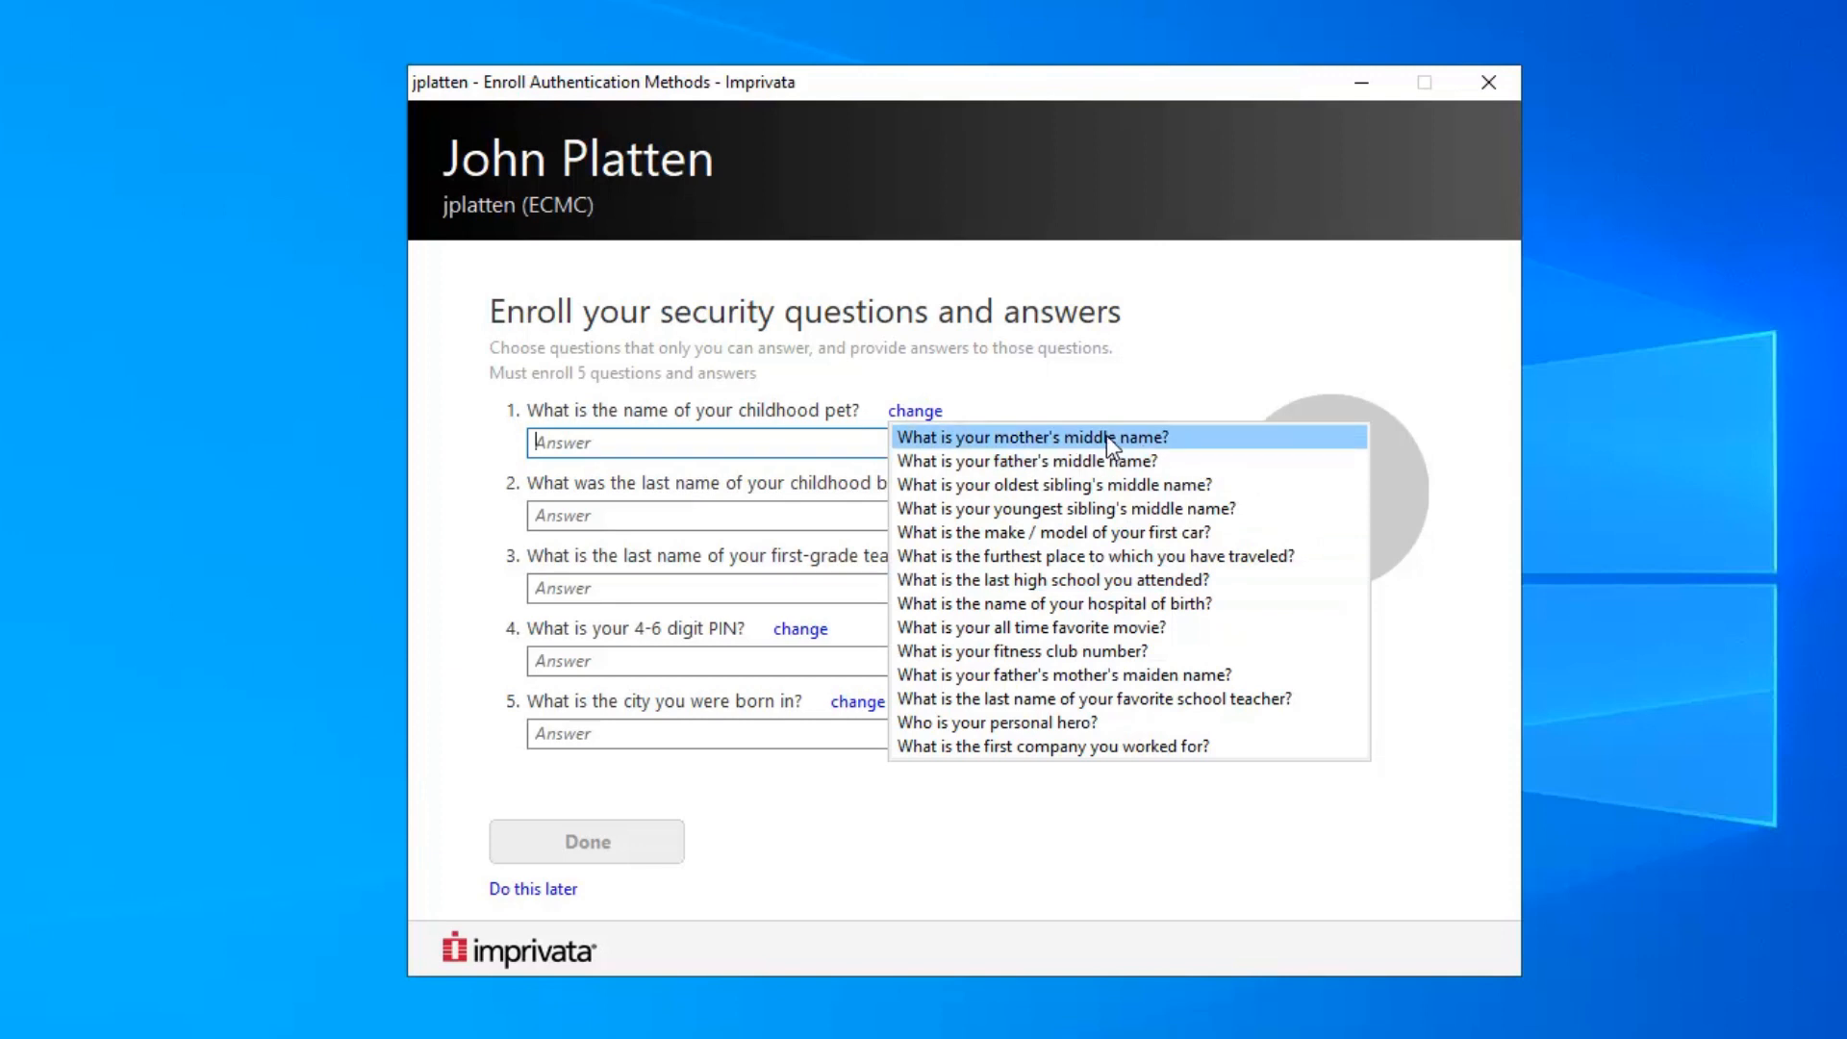
{"action": "left_click", "coordinate": [1031, 436]}
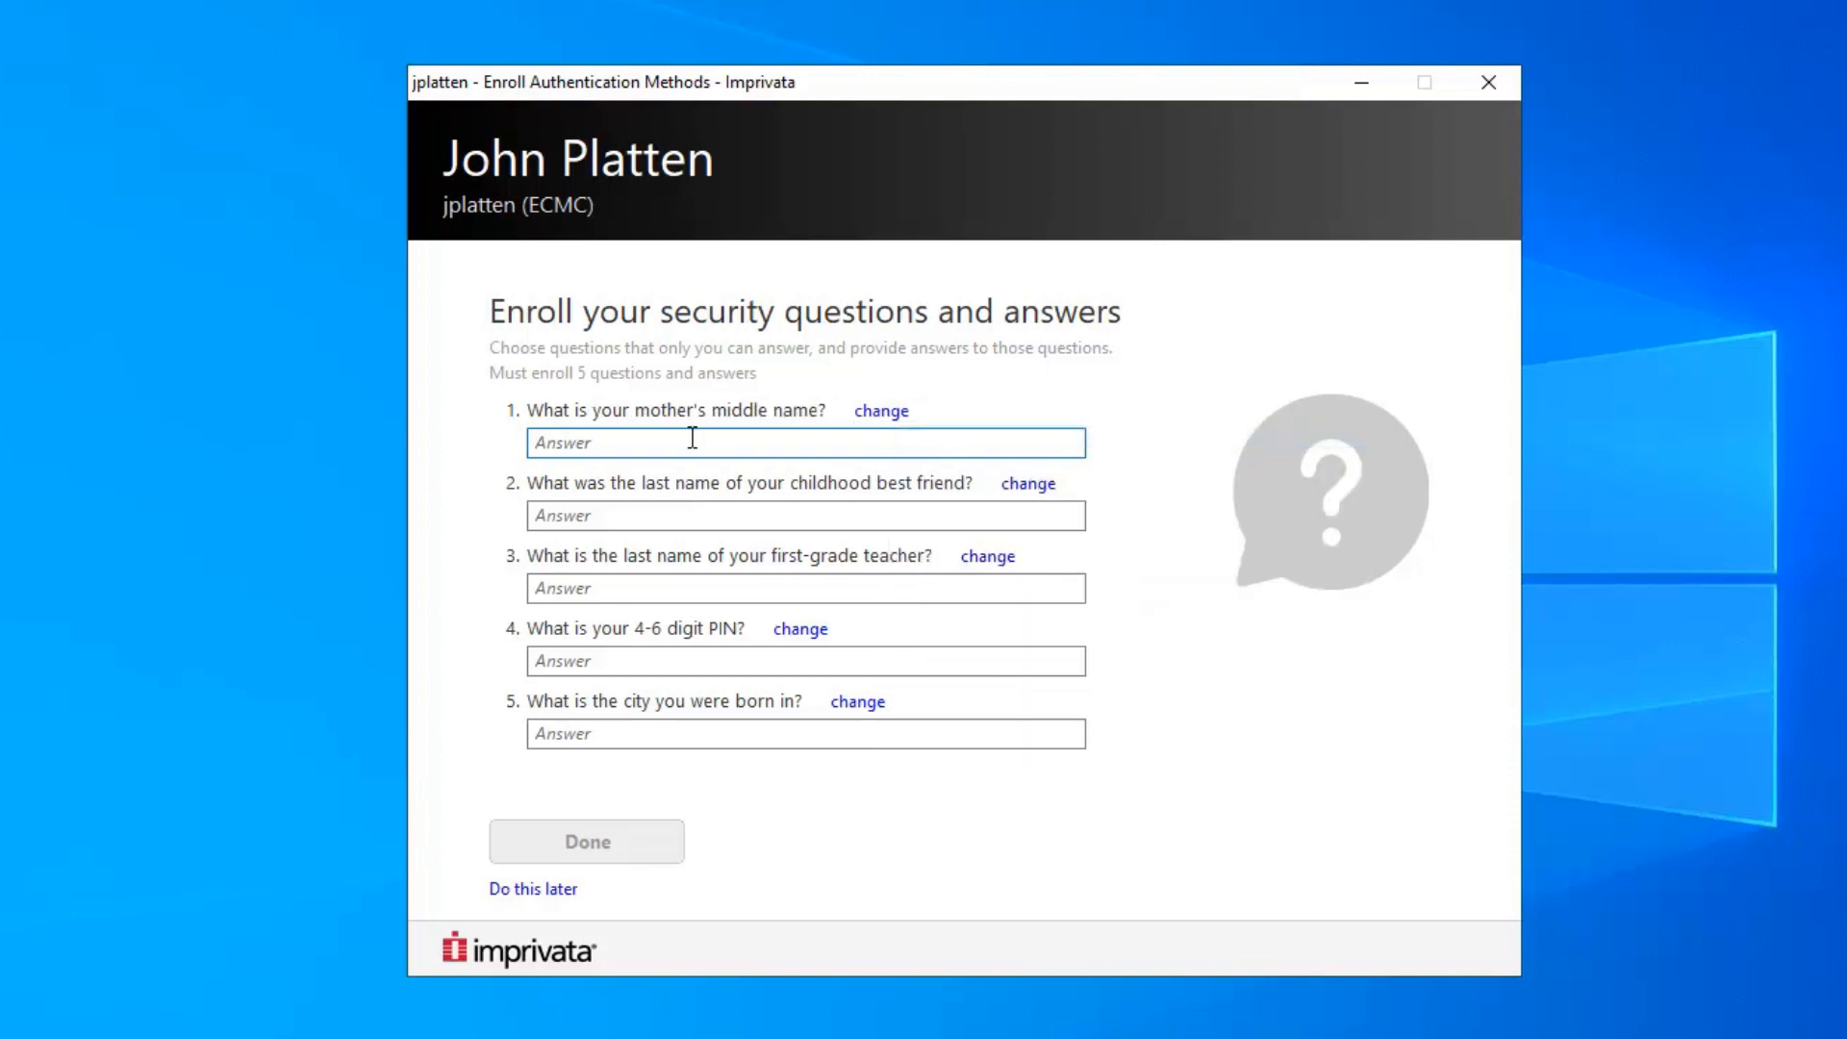
Answer the five questions (e.g. 'smith', 'Canal') and save them, completing all three enrolled methods
{"action": "type", "text": "s"}
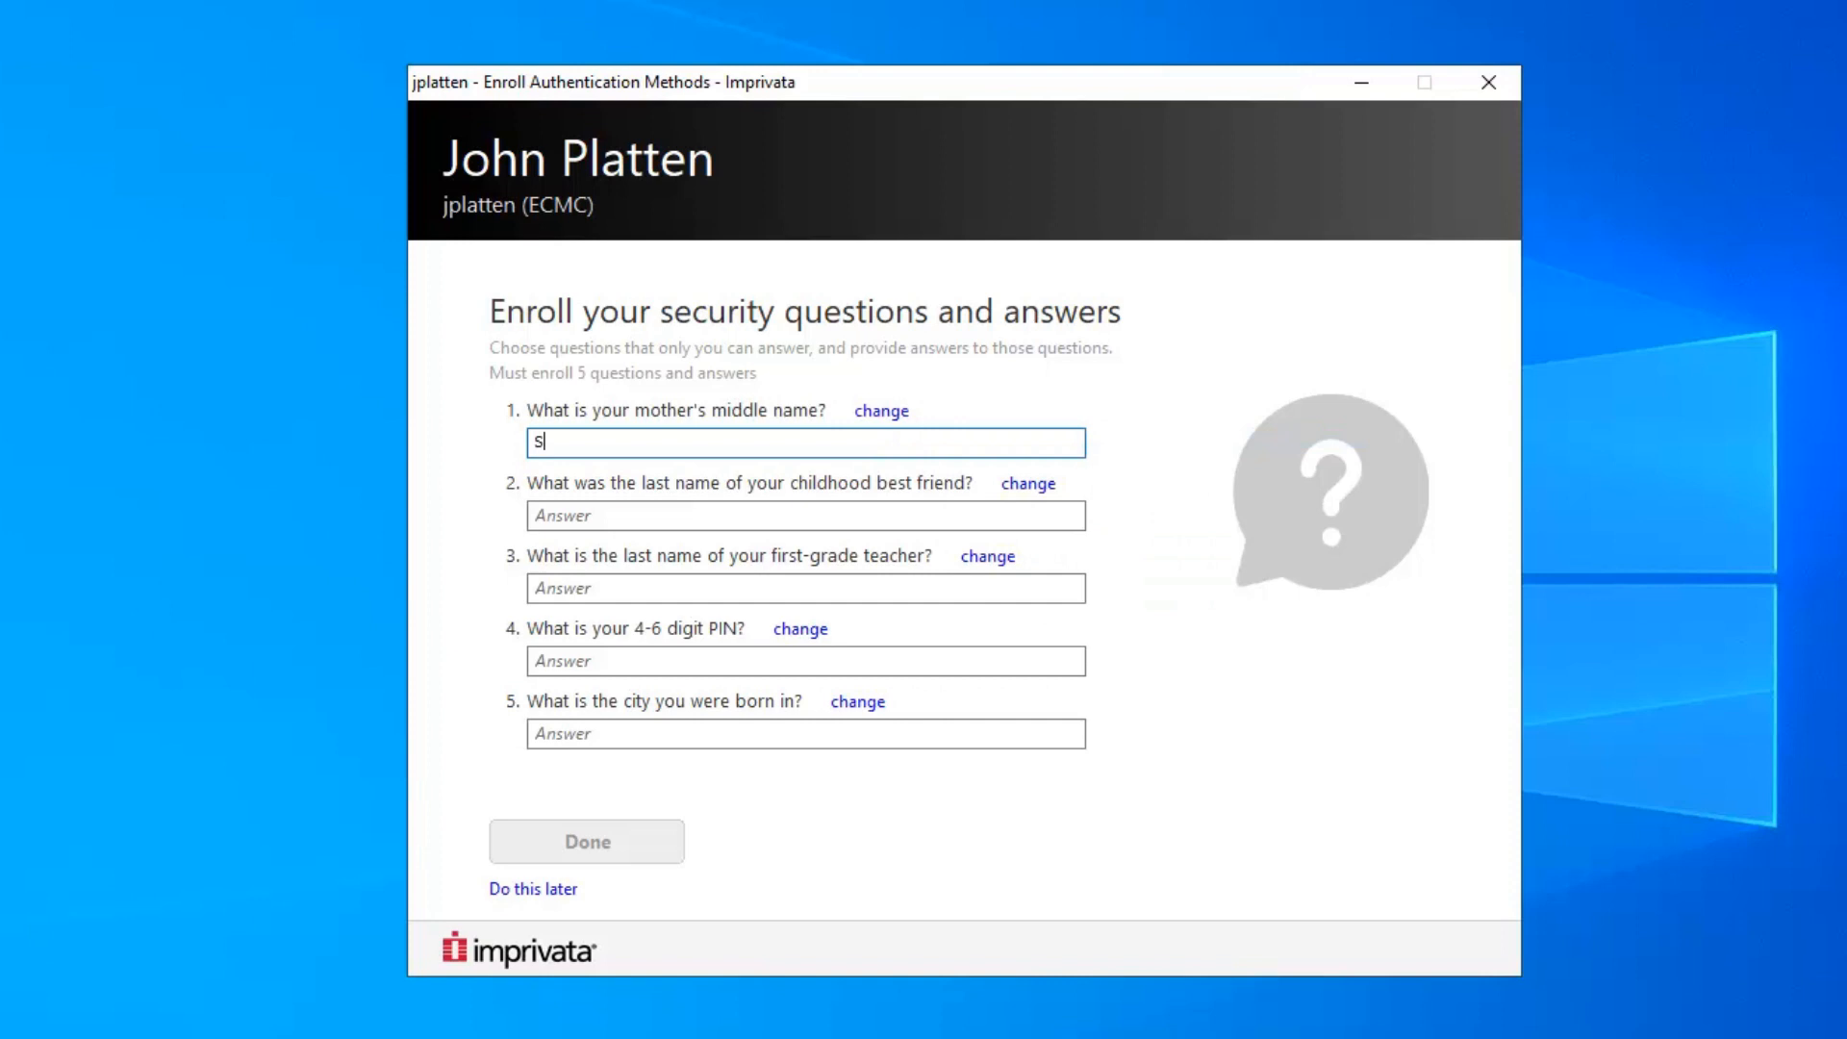
{"action": "type", "text": "mith"}
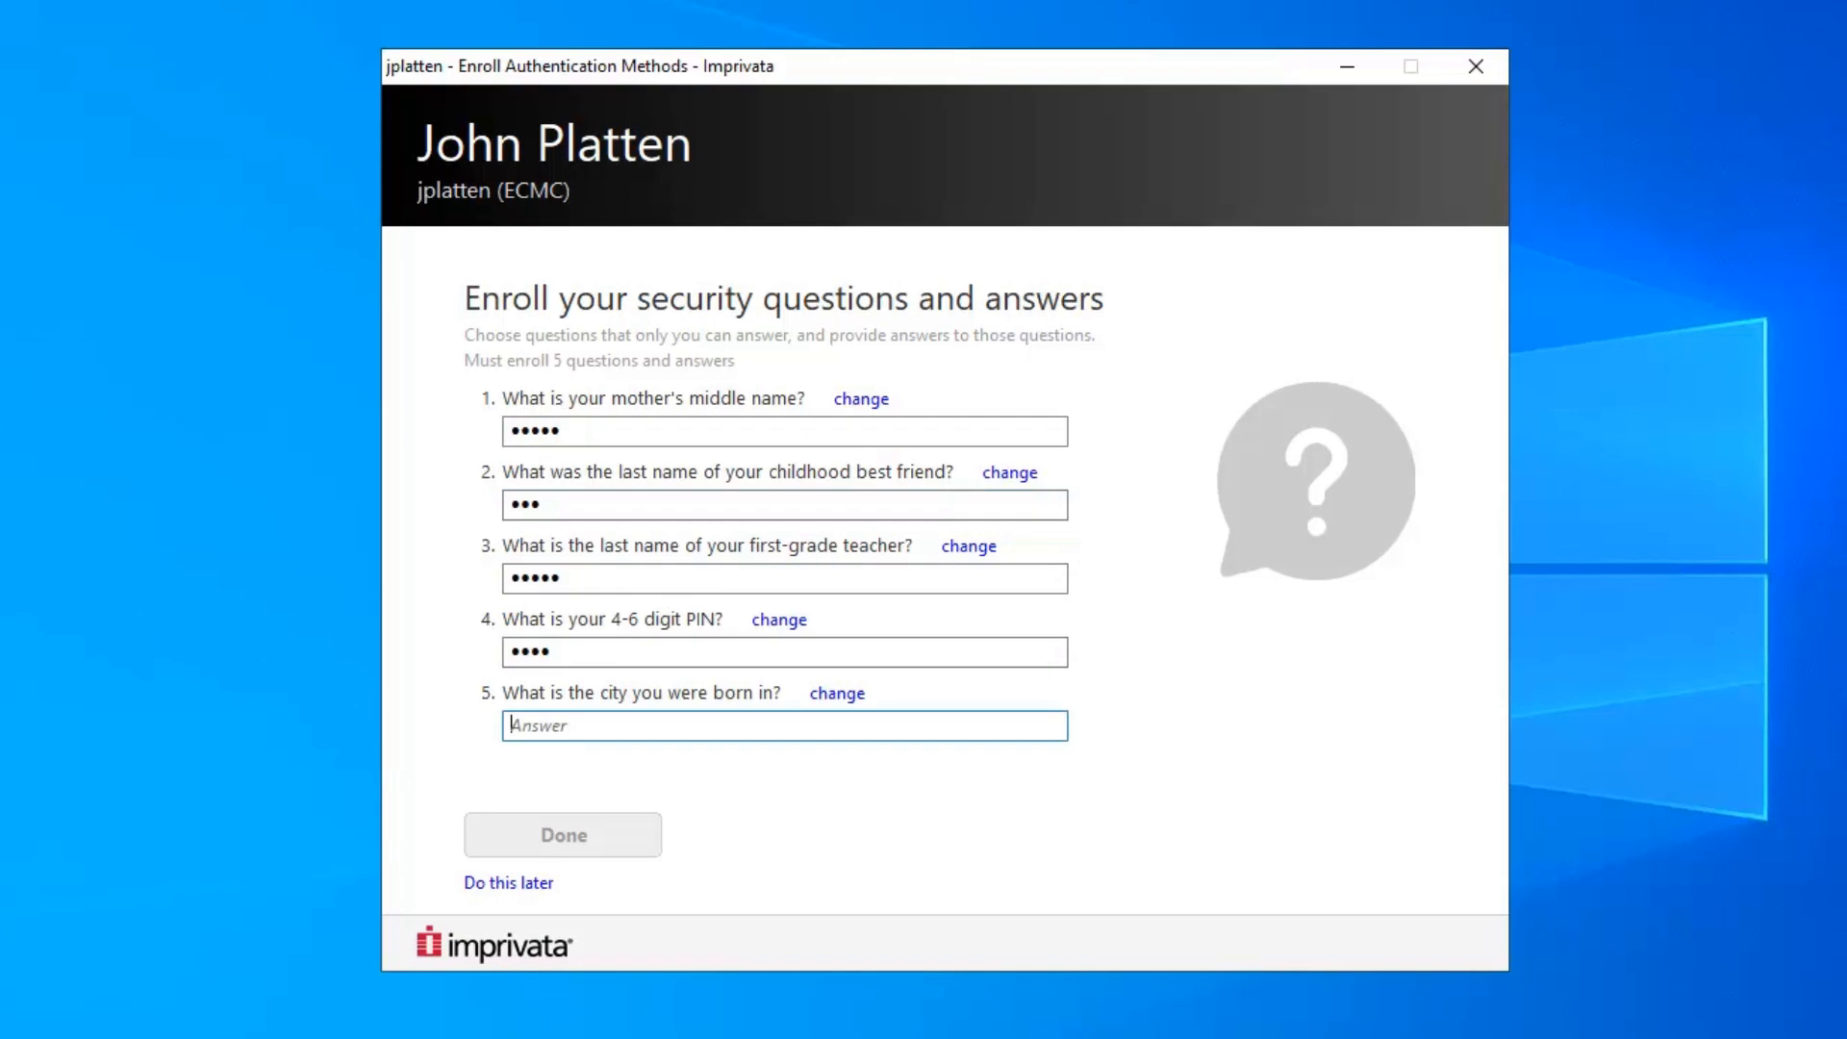
{"action": "type", "text": "Canal"}
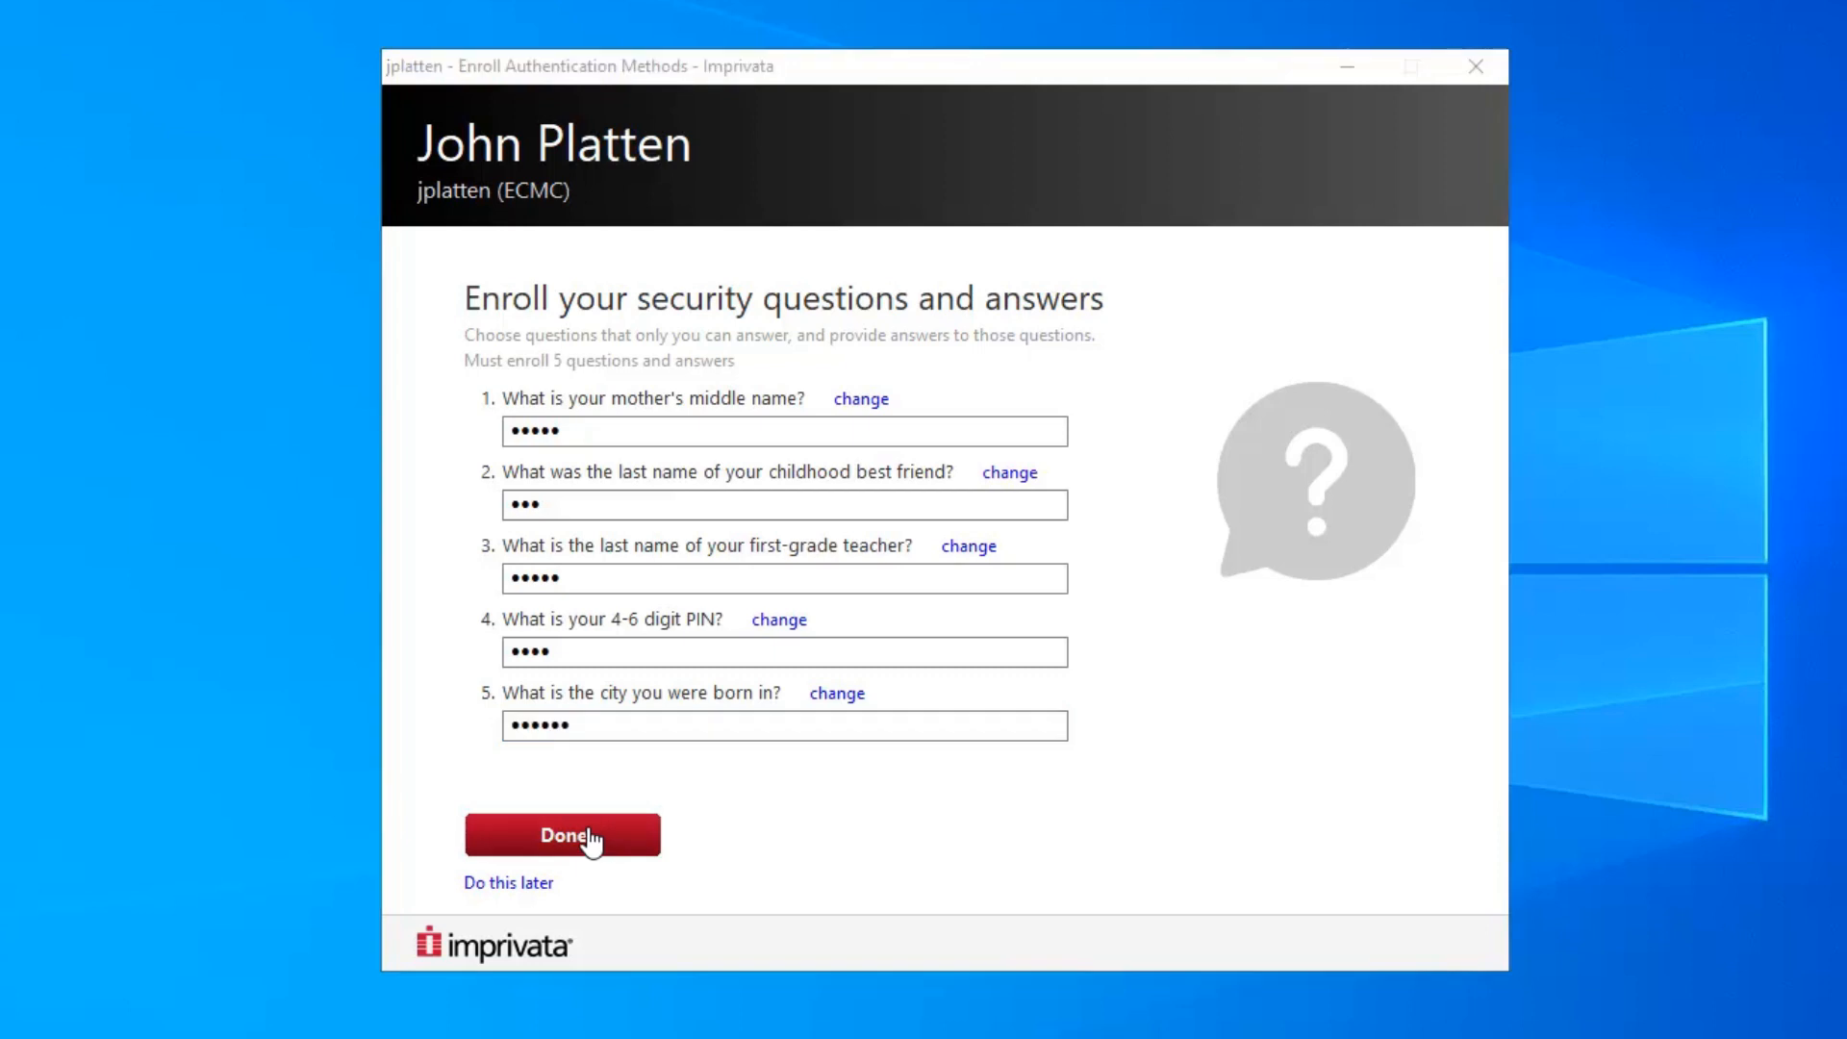
{"action": "left_click", "coordinate": [562, 833]}
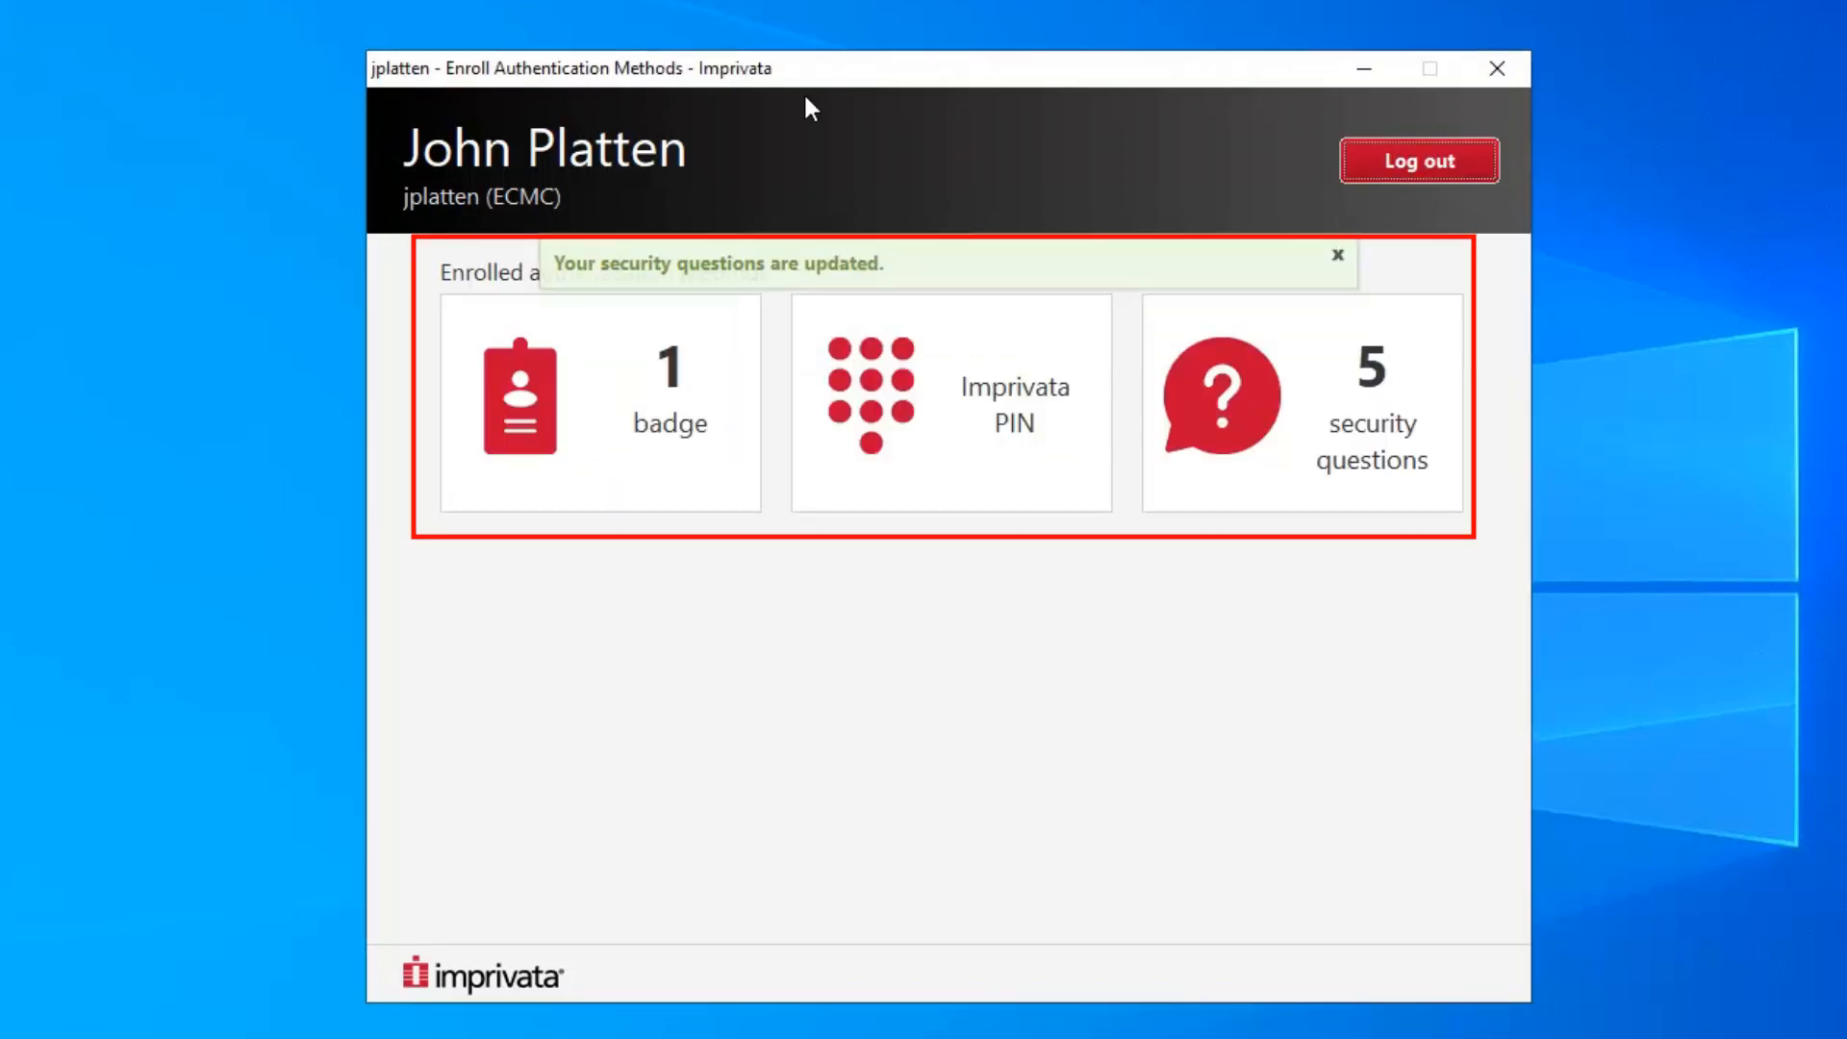
{"action": "mouse_move", "coordinate": [900, 1035]}
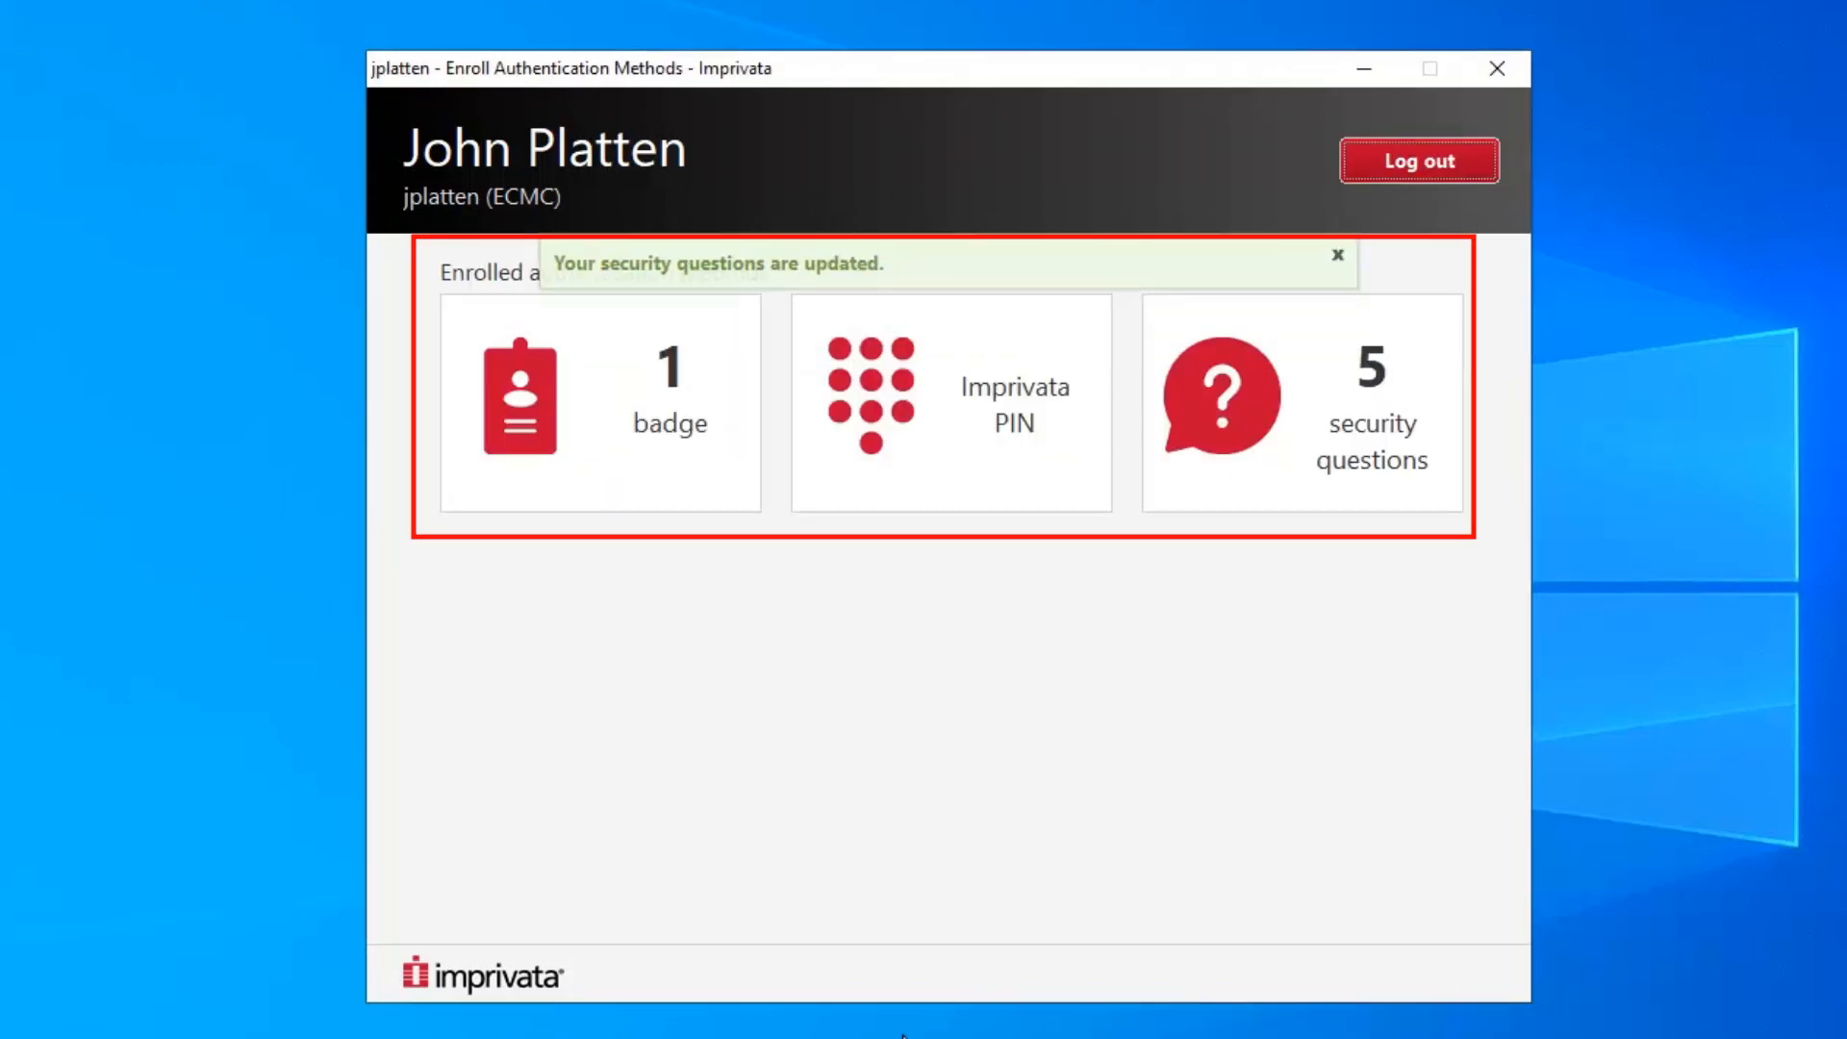